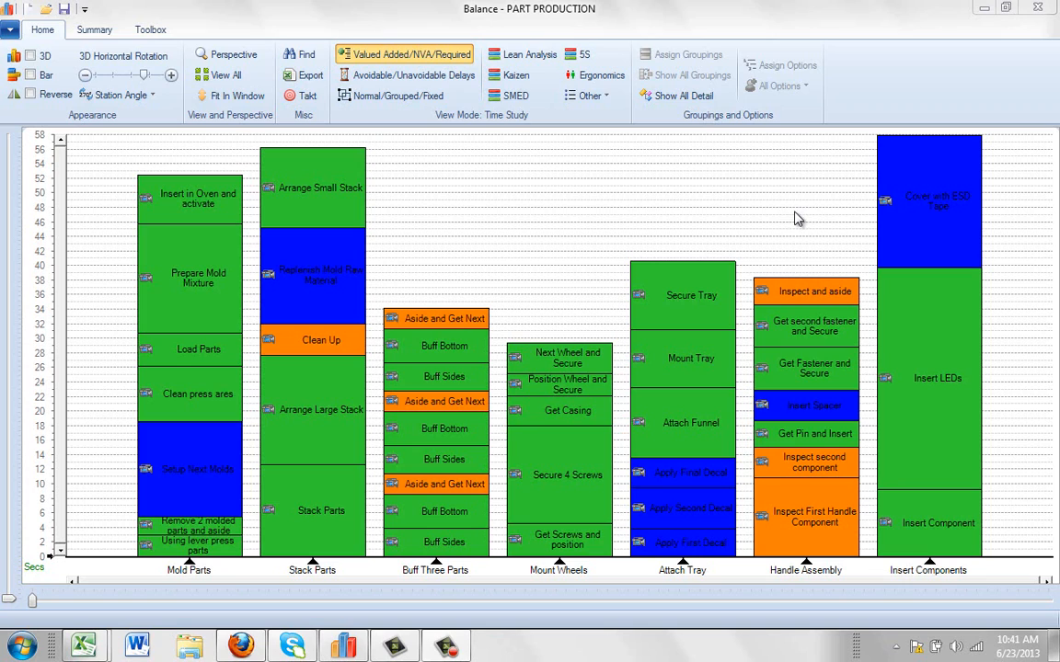
mouse_move(268, 189)
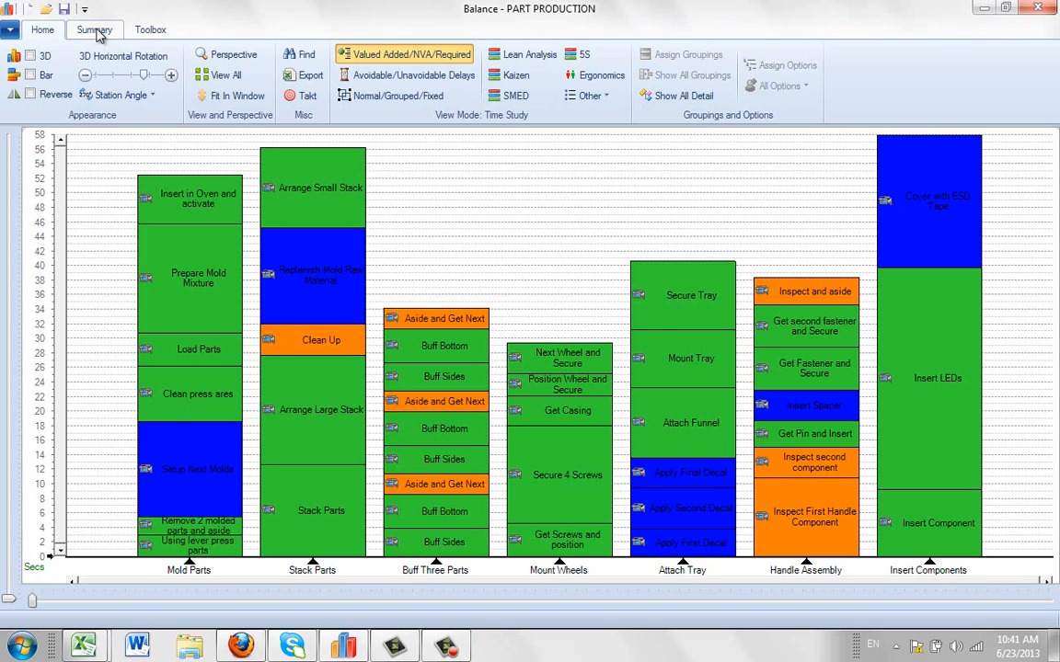
Export the PART PRODUCTION balance chart using the Work Instructions export type
click(93, 29)
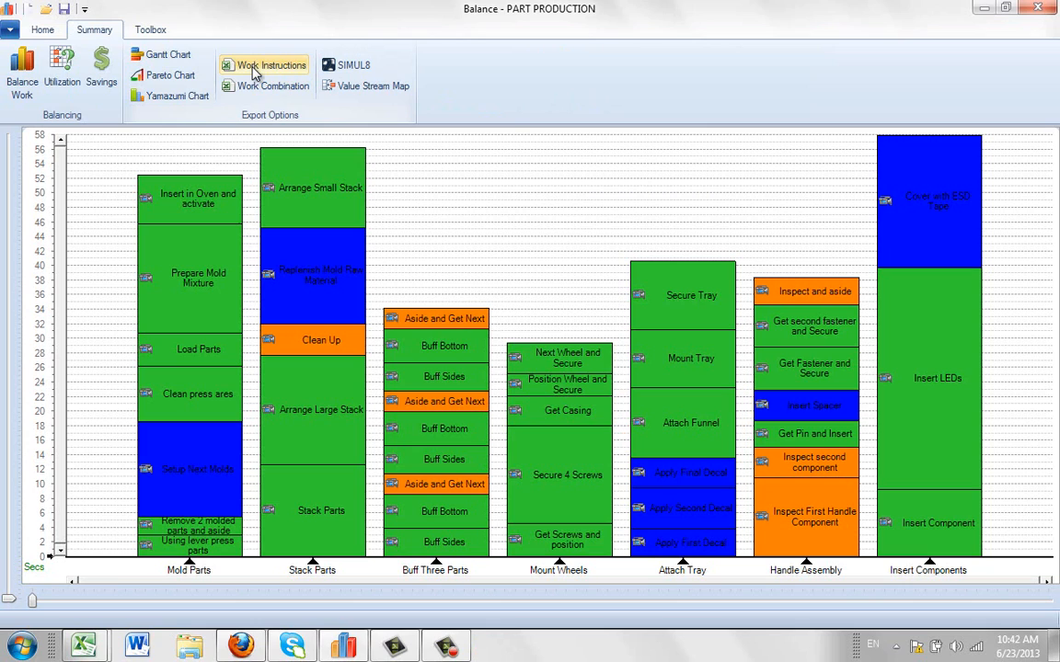
click(271, 64)
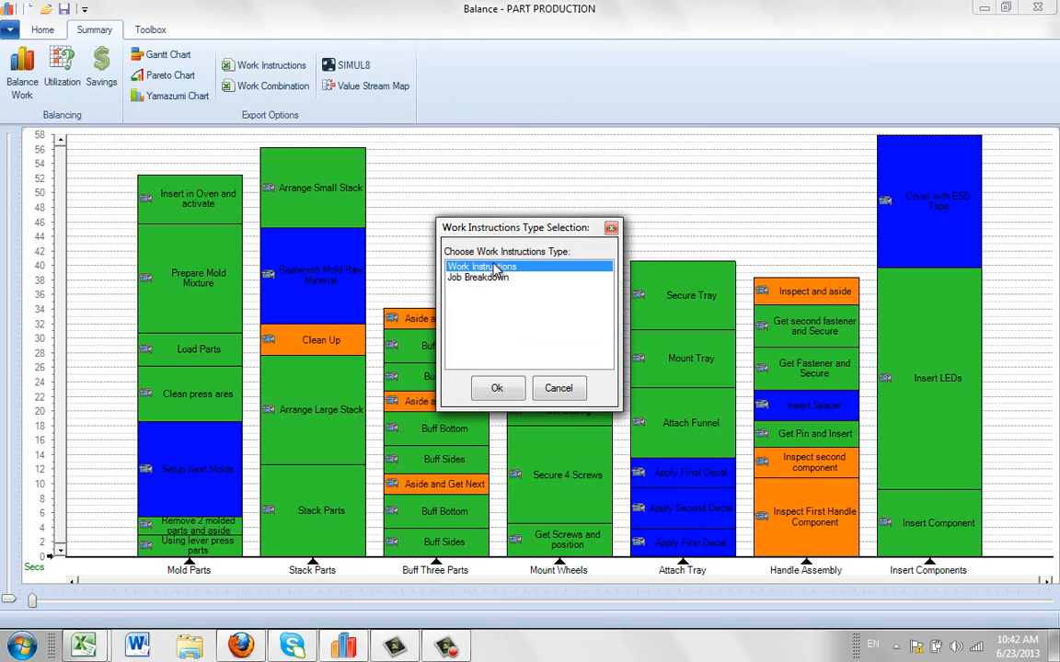
mouse_move(497, 290)
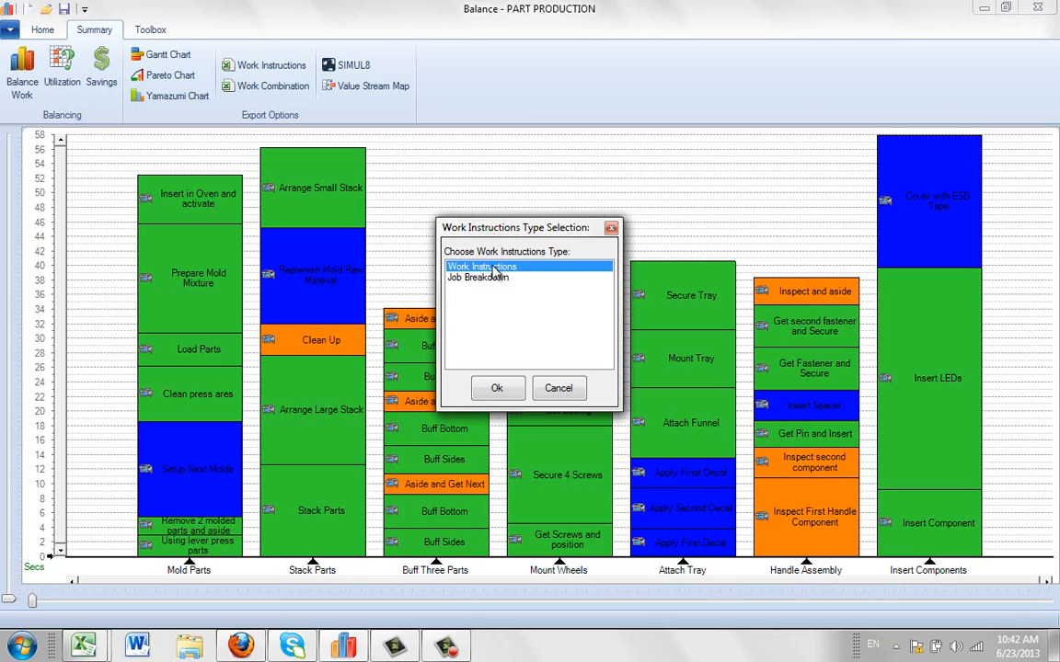
mouse_move(485, 412)
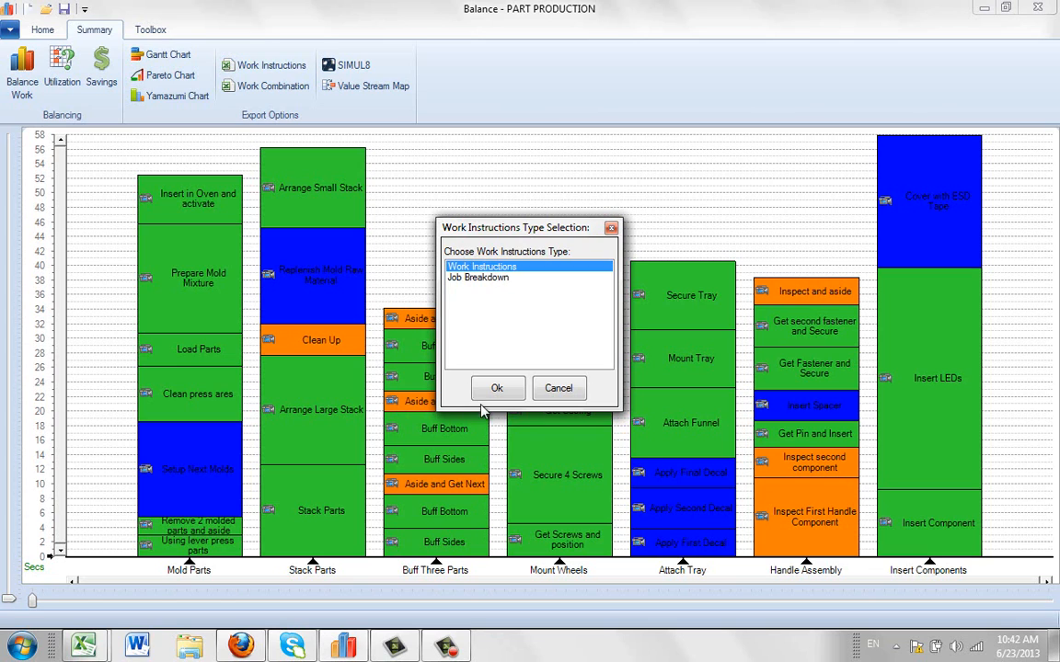
click(497, 387)
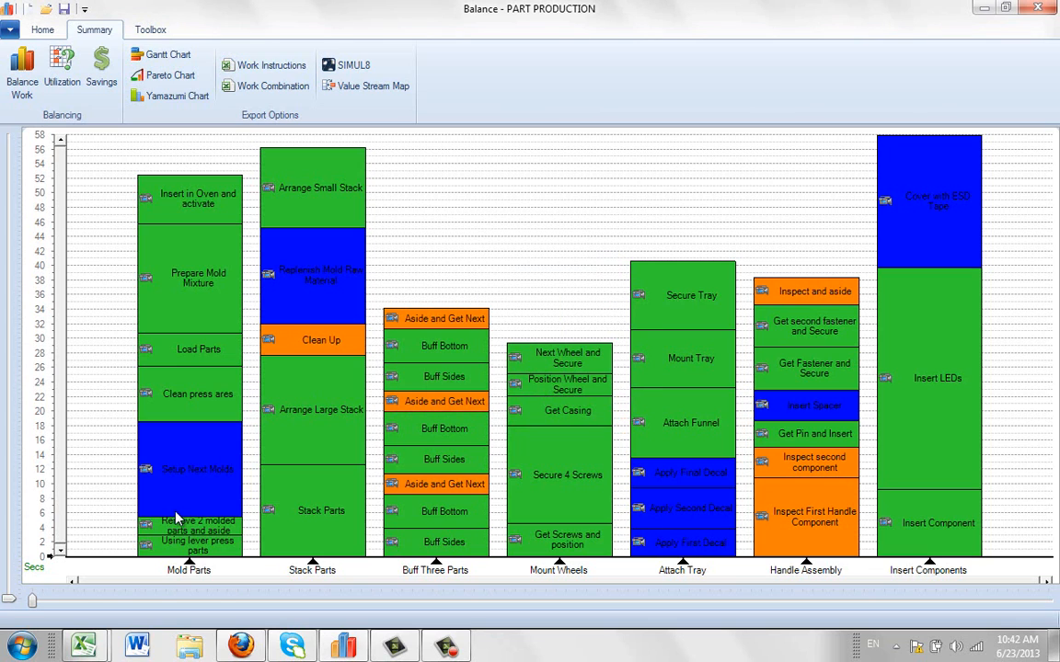
mouse_move(330, 474)
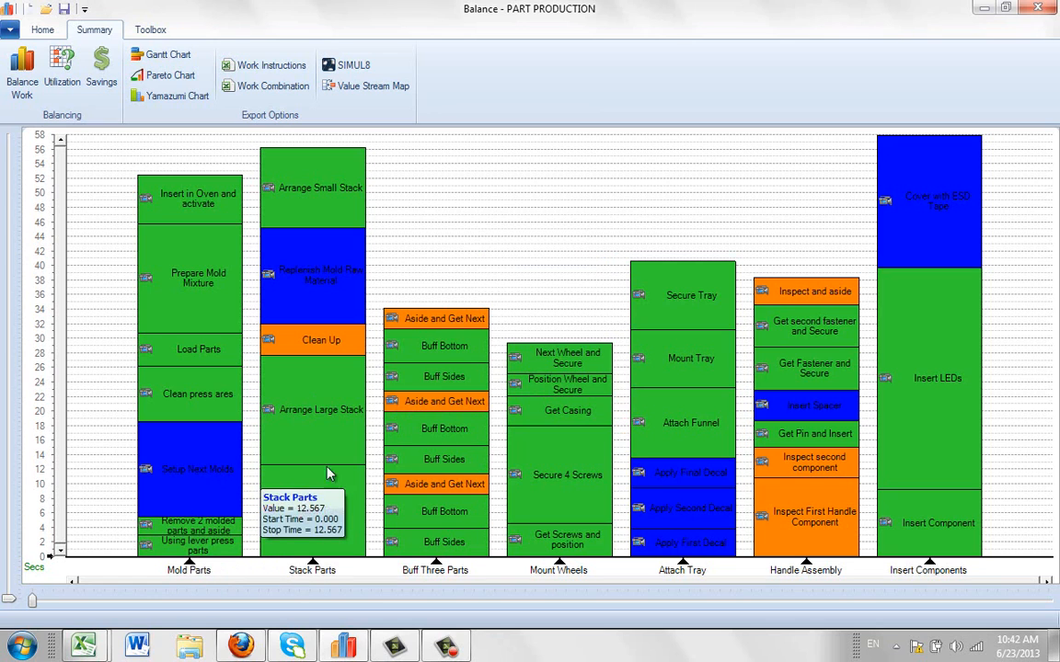
mouse_move(635, 391)
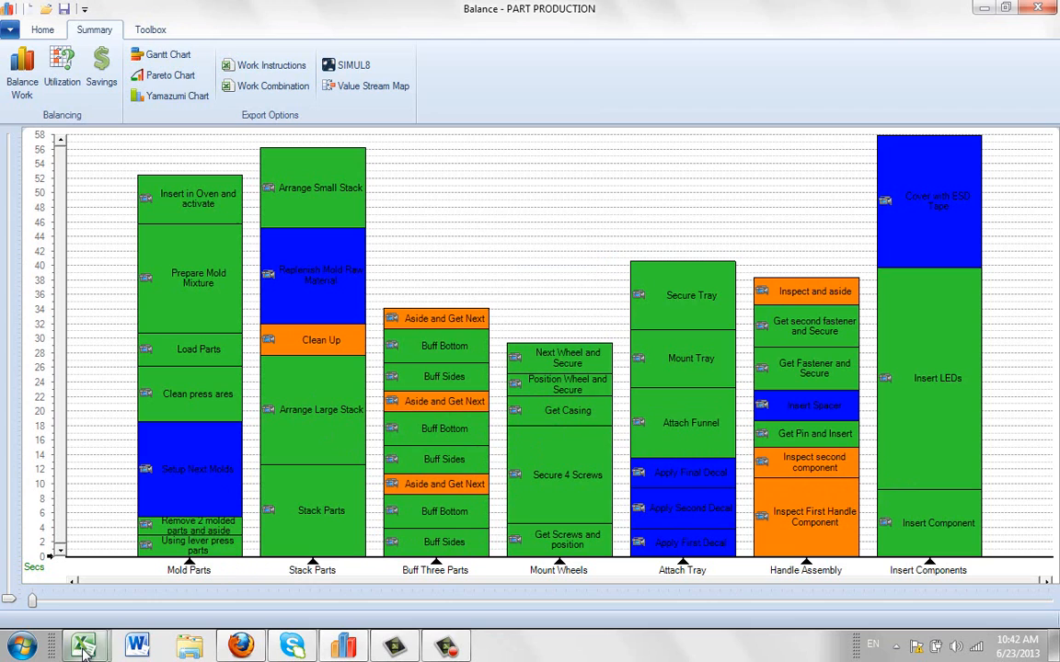
mouse_move(339, 579)
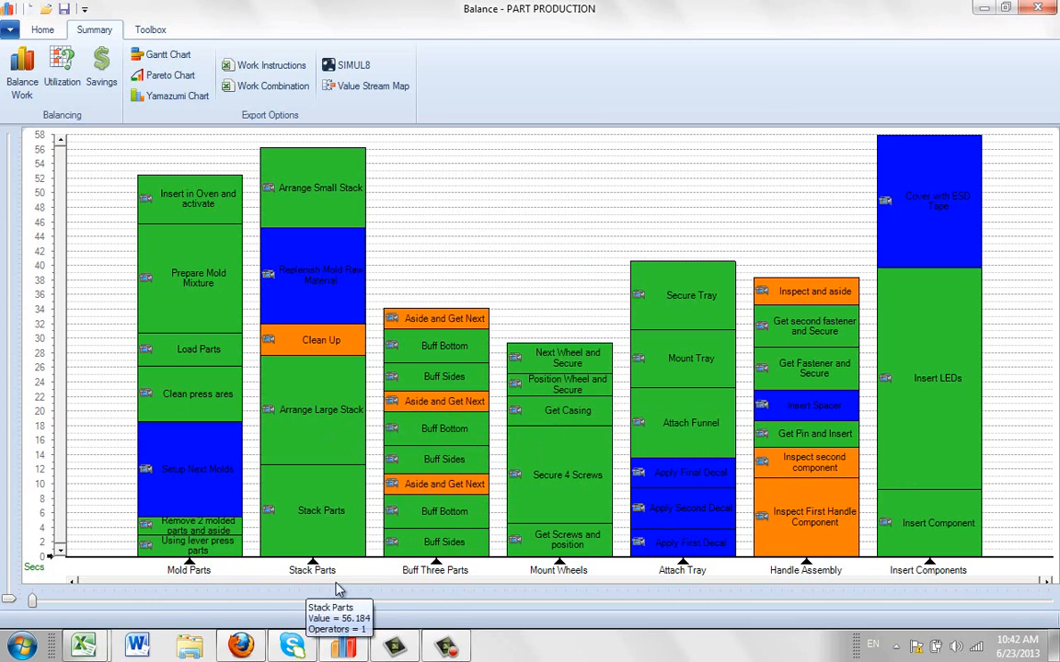
mouse_move(88, 644)
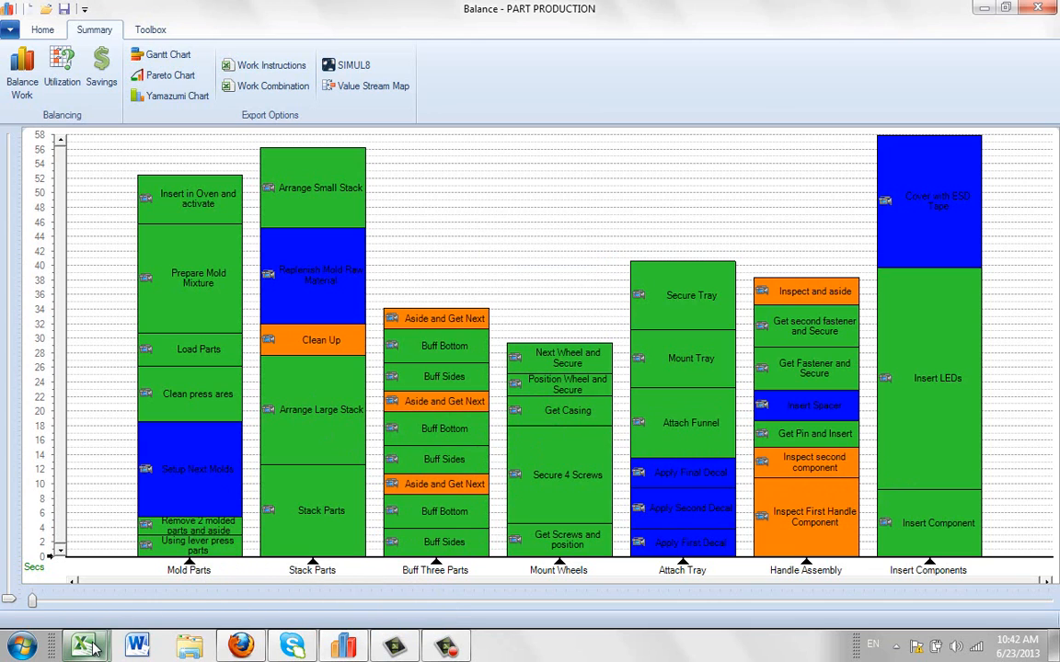
click(83, 644)
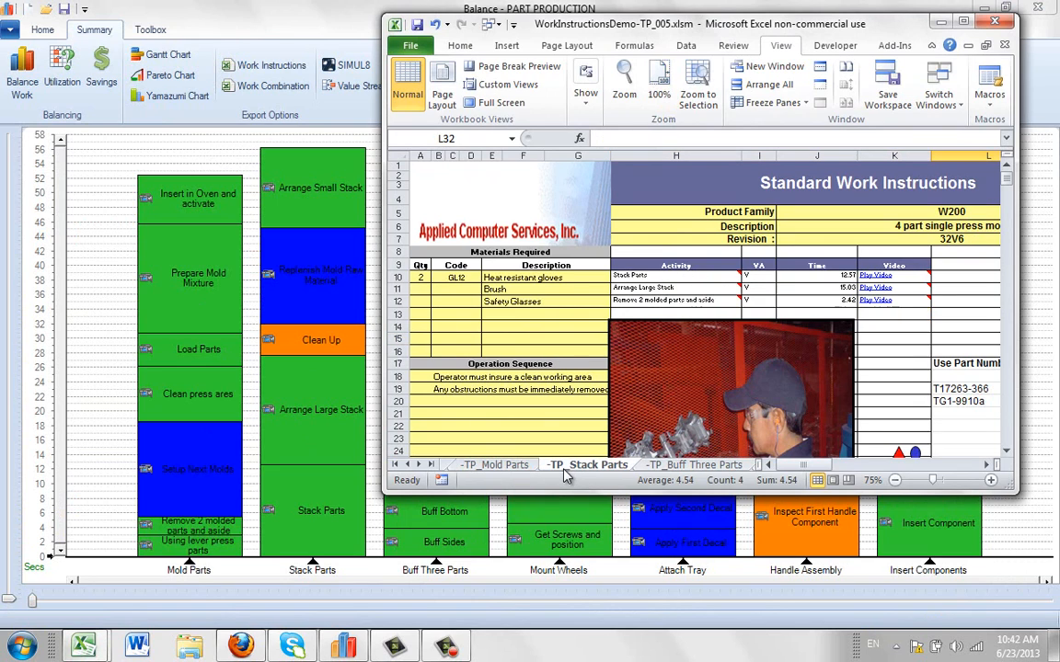
mouse_move(671, 475)
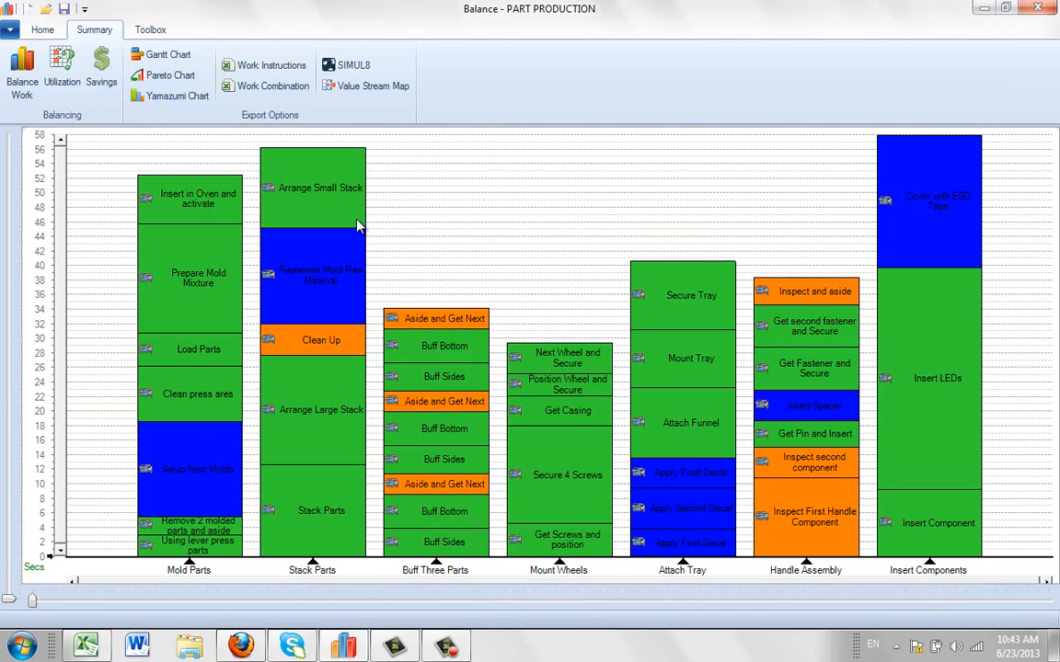
mouse_move(142, 47)
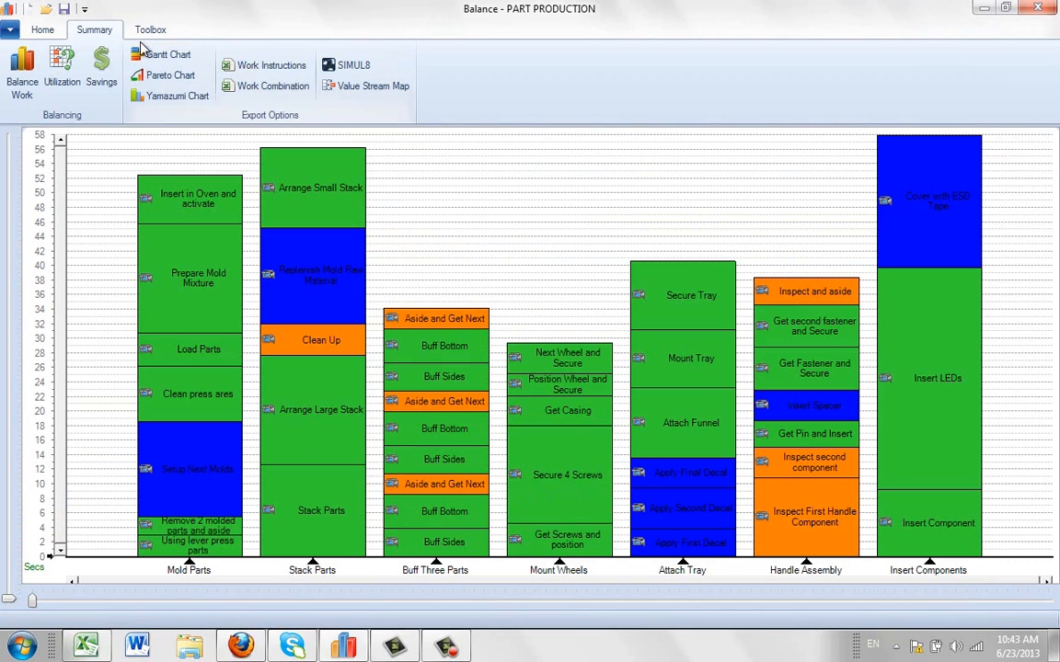
mouse_move(267, 65)
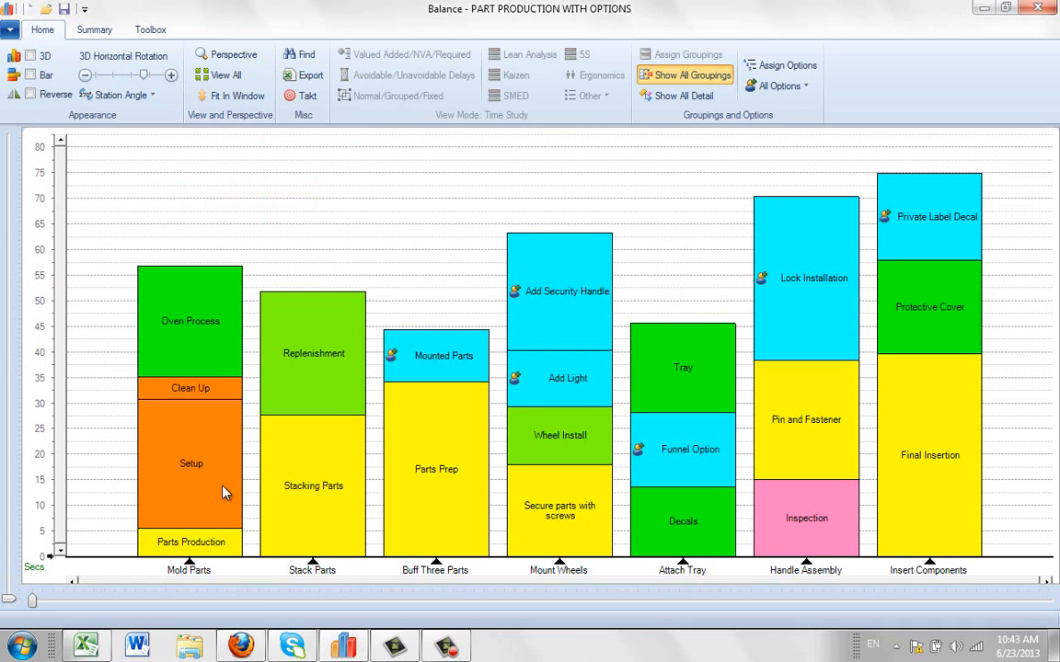
mouse_move(552, 184)
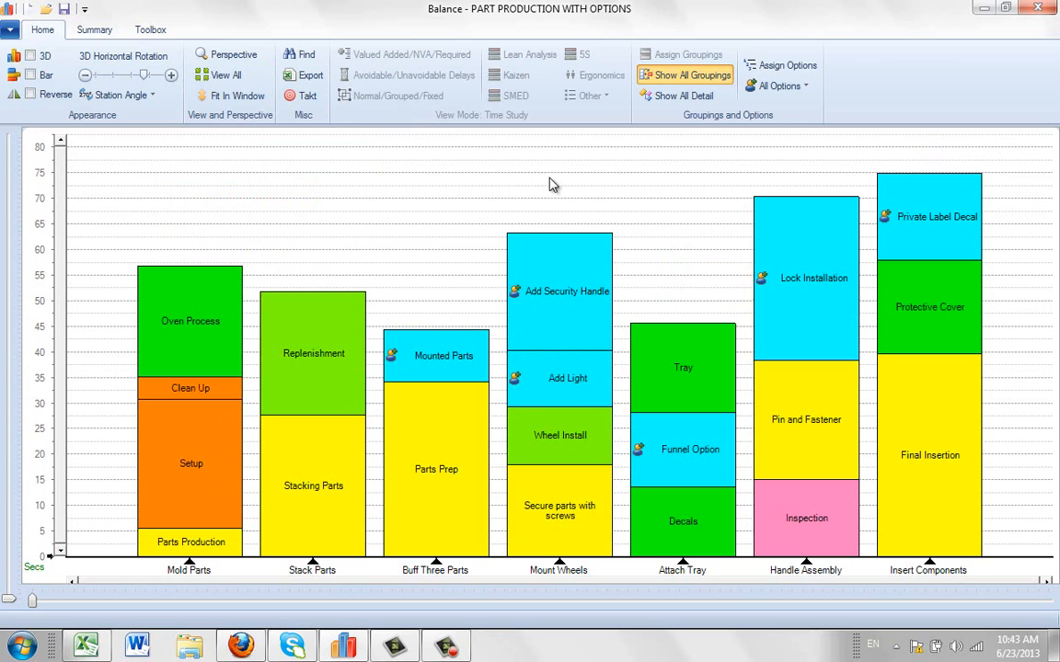
mouse_move(191, 406)
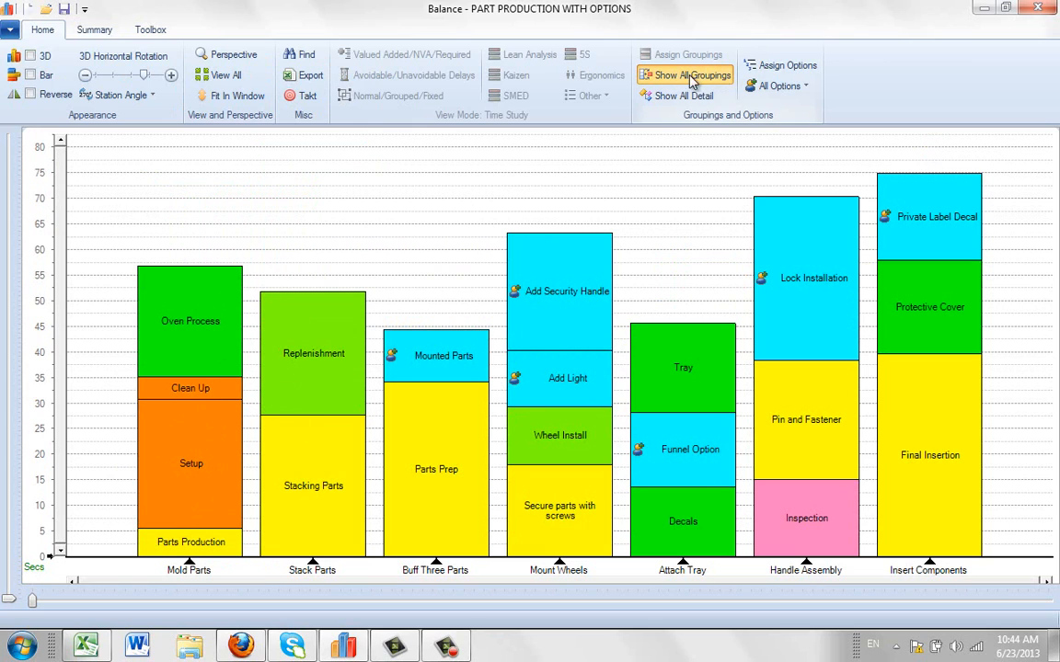
mouse_move(709, 112)
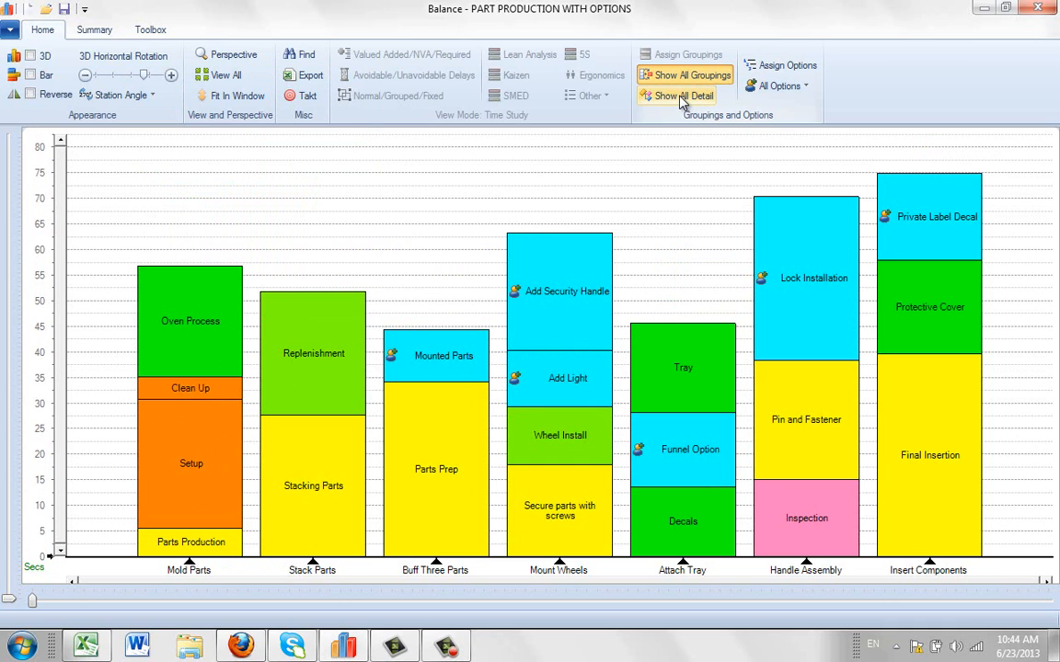
Switch the PART PRODUCTION WITH OPTIONS chart to Show All Detail, listing every individual task
click(681, 95)
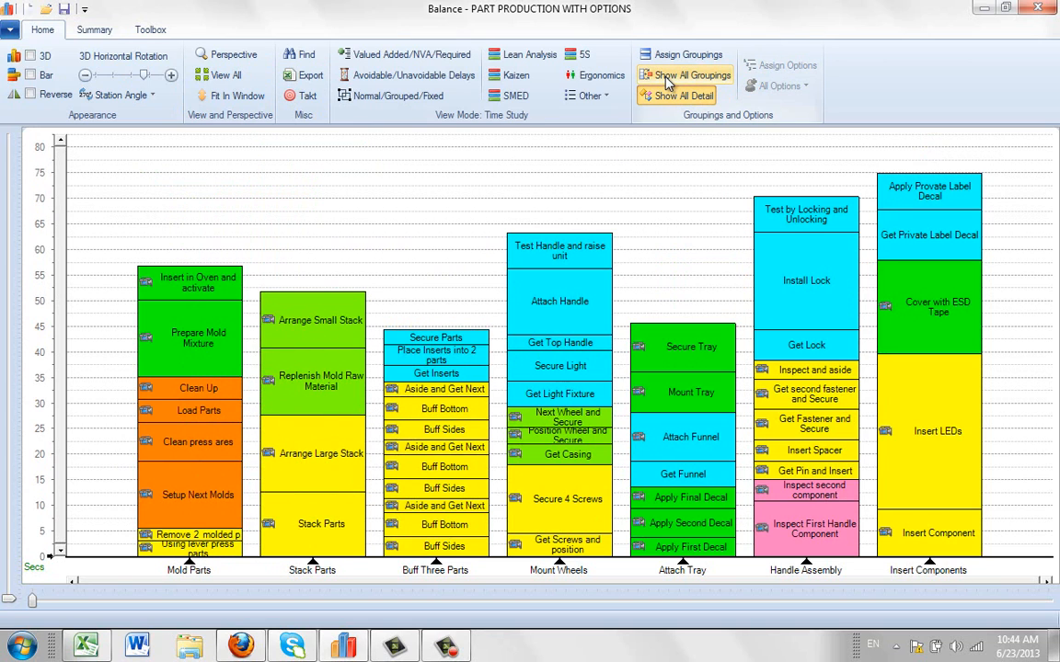
Restore Show All Groupings and package the Mold Parts station into a workbook
click(686, 75)
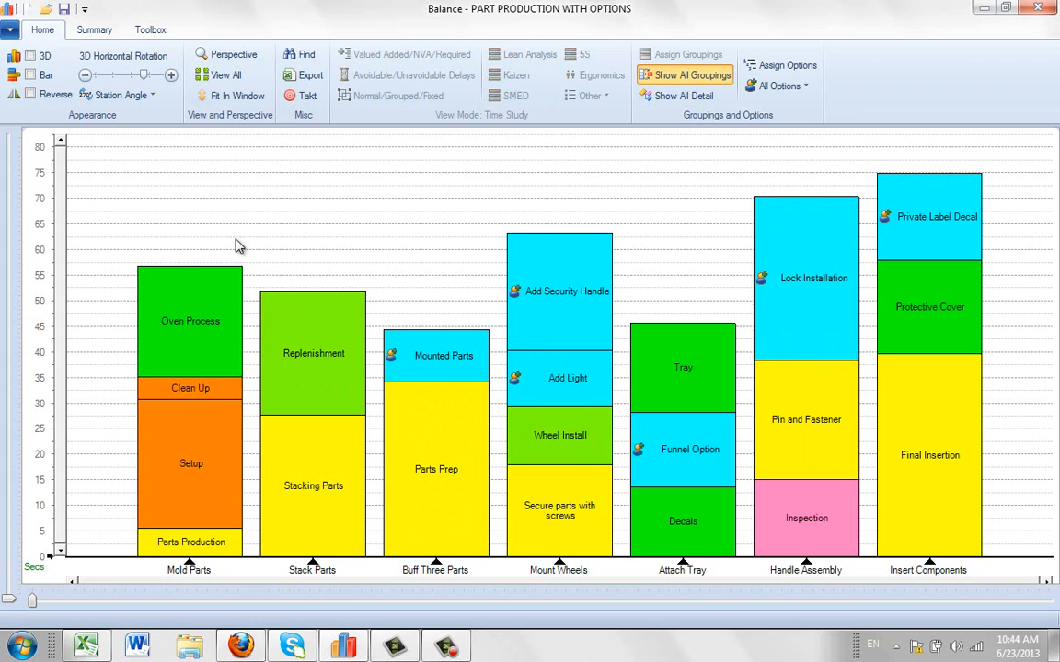
mouse_move(188, 570)
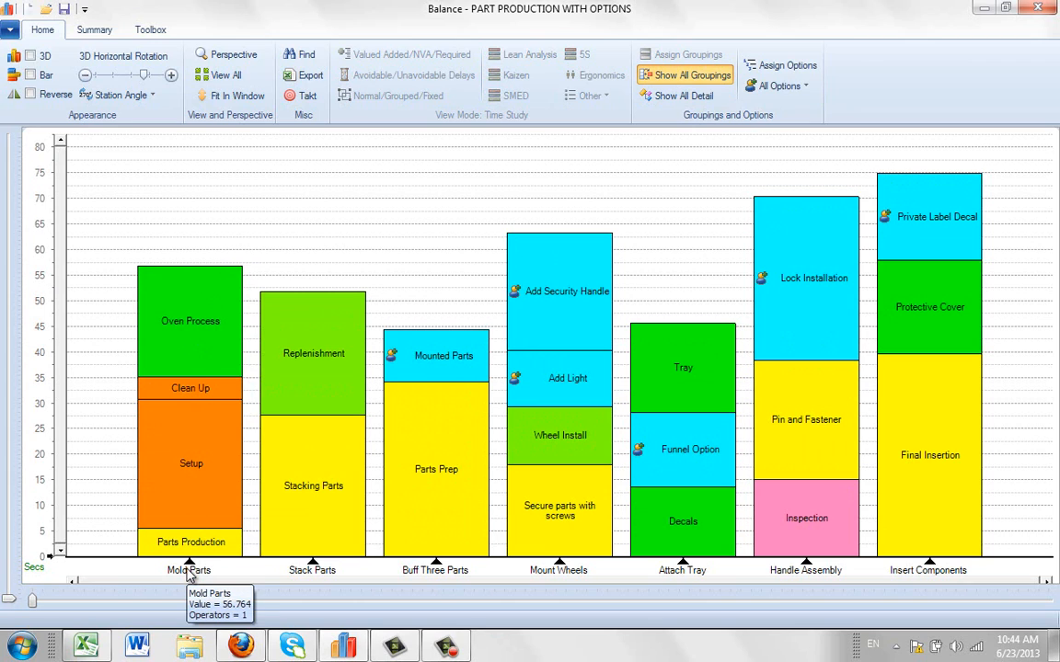
mouse_move(191, 549)
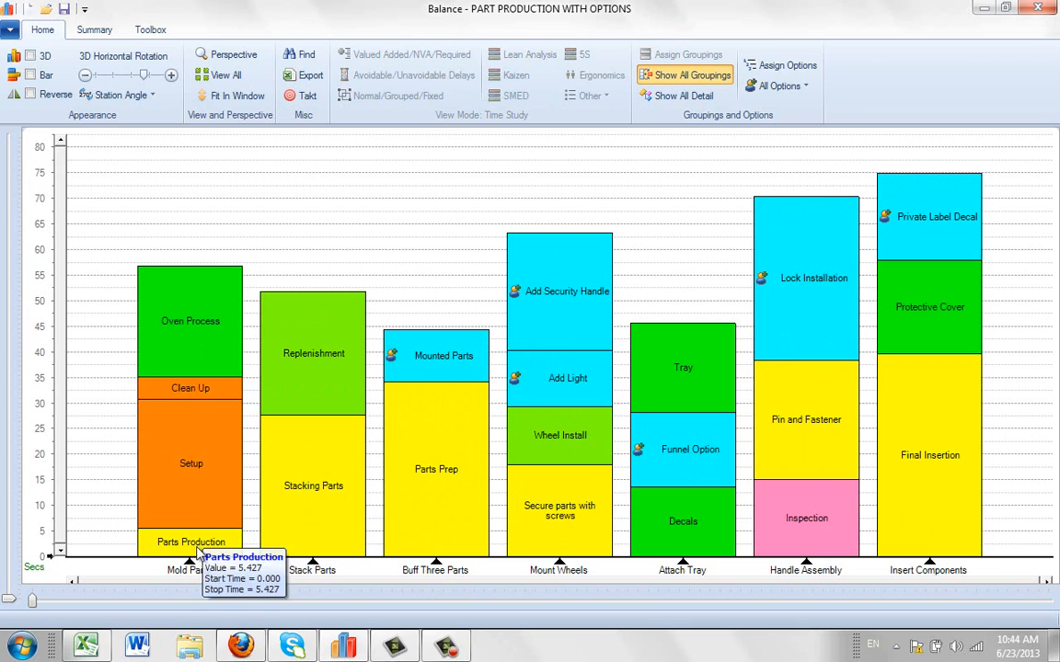
mouse_move(189, 570)
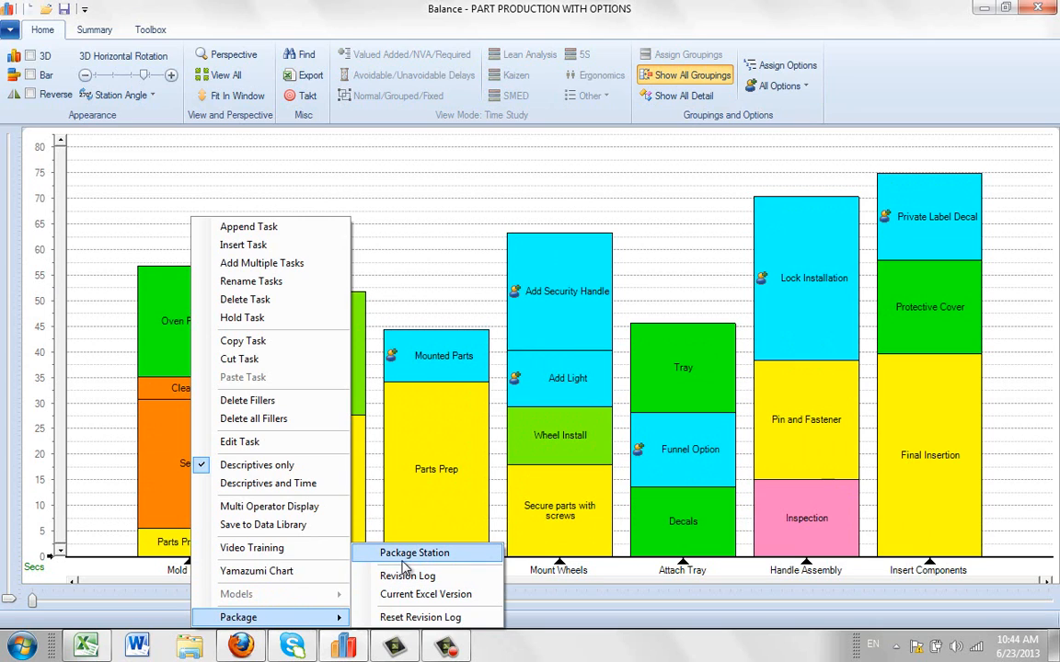
click(414, 552)
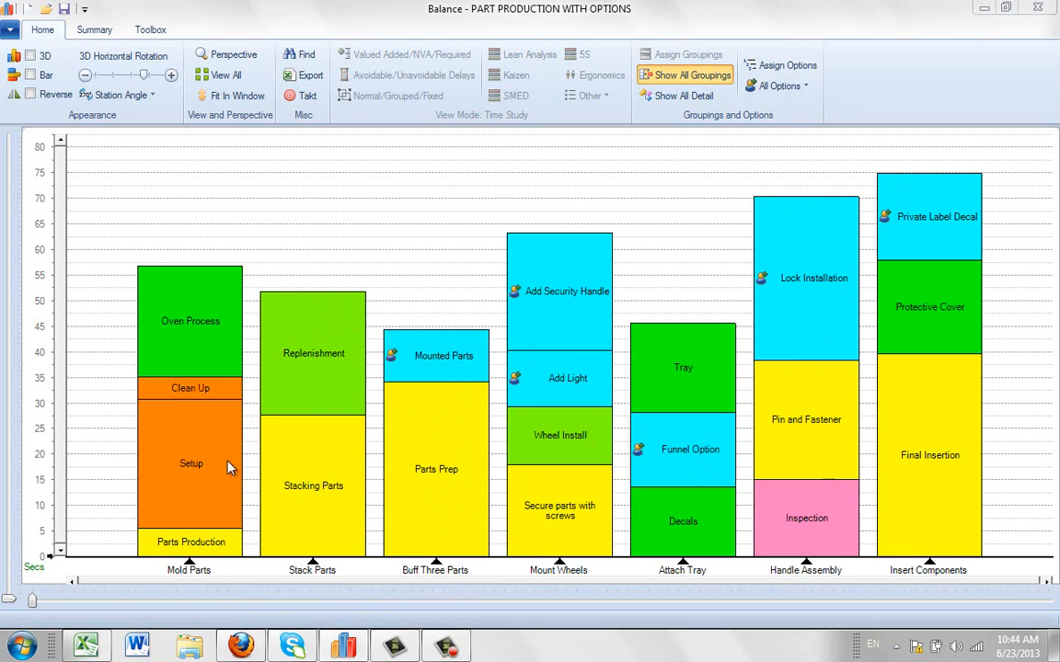
mouse_move(221, 278)
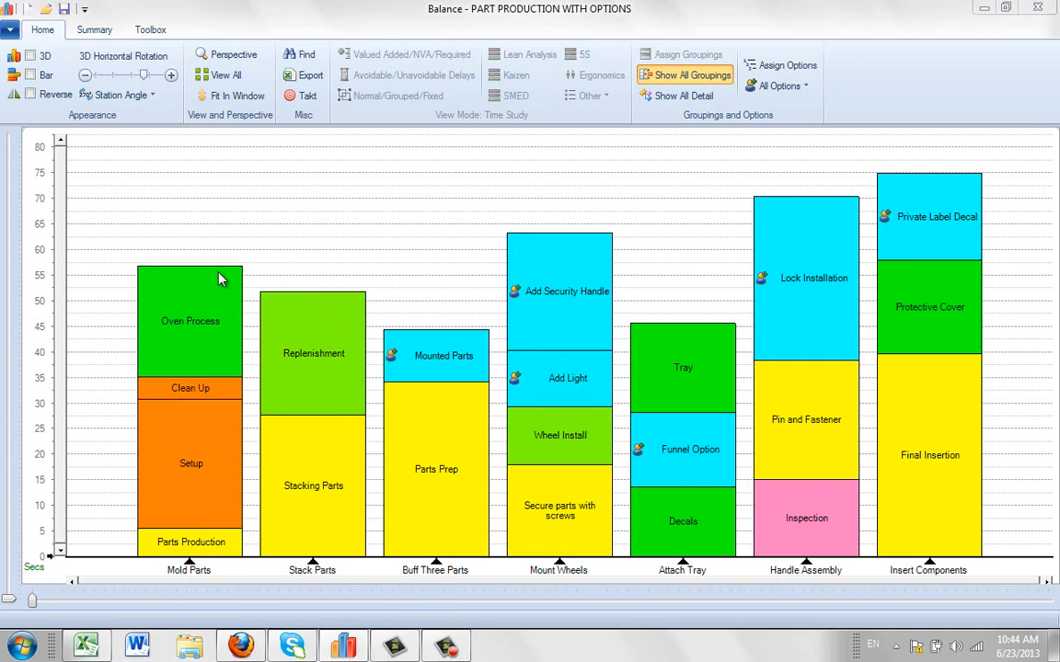
mouse_move(229, 279)
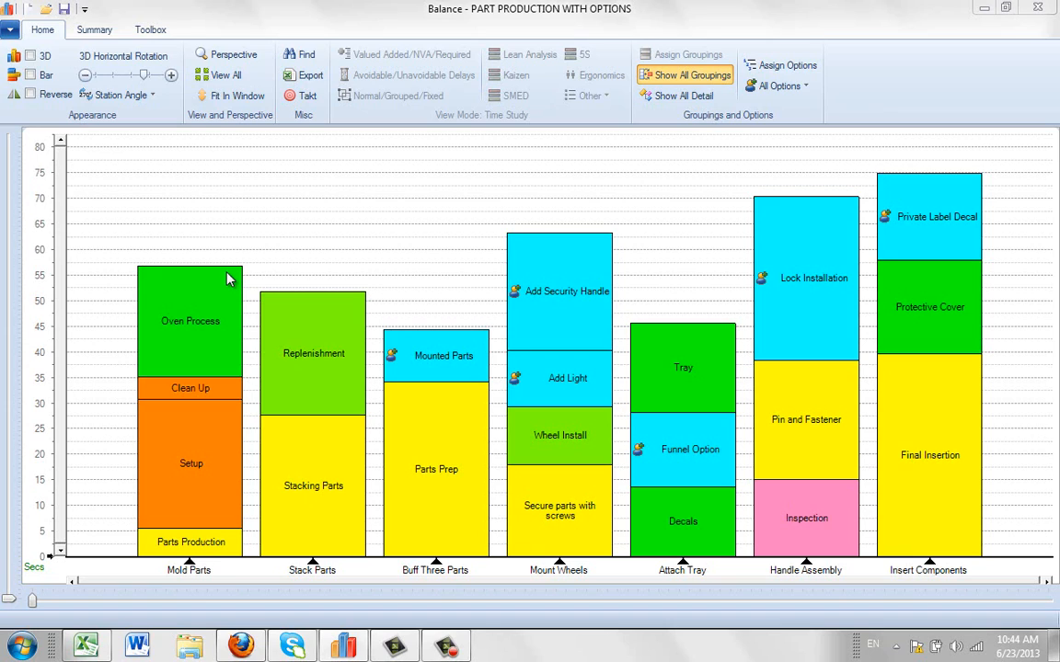
mouse_move(242, 290)
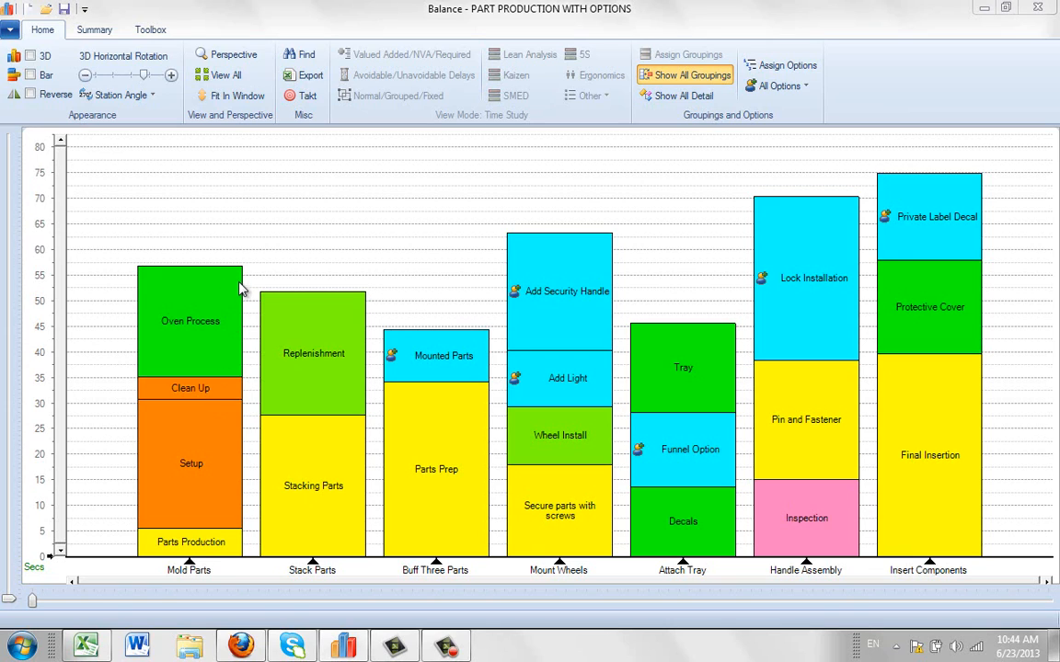
mouse_move(253, 269)
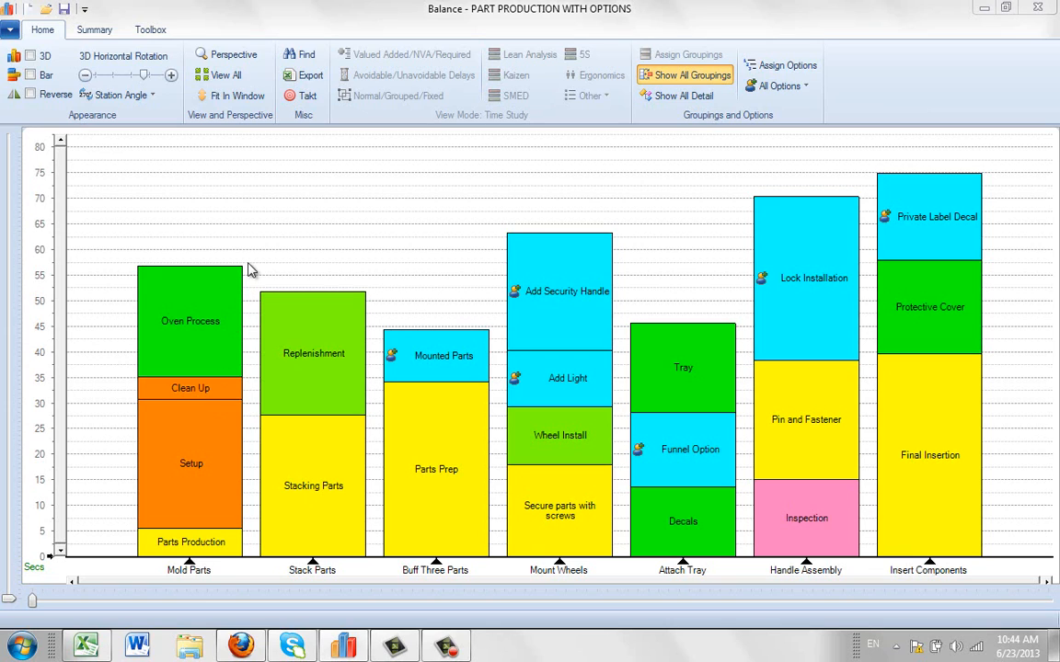
mouse_move(232, 292)
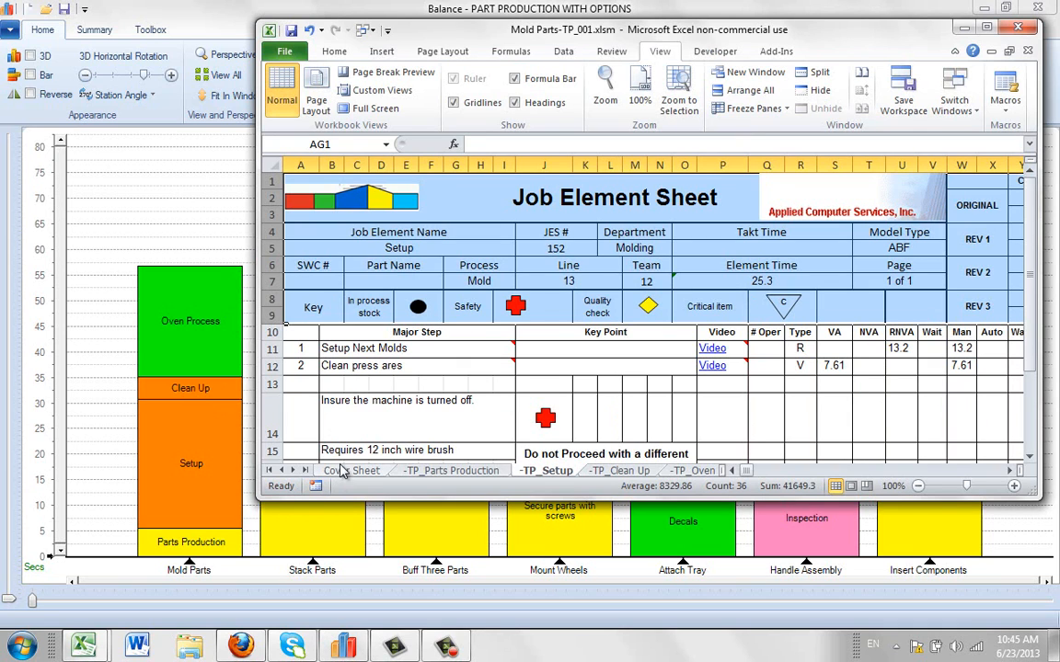
mouse_move(343, 480)
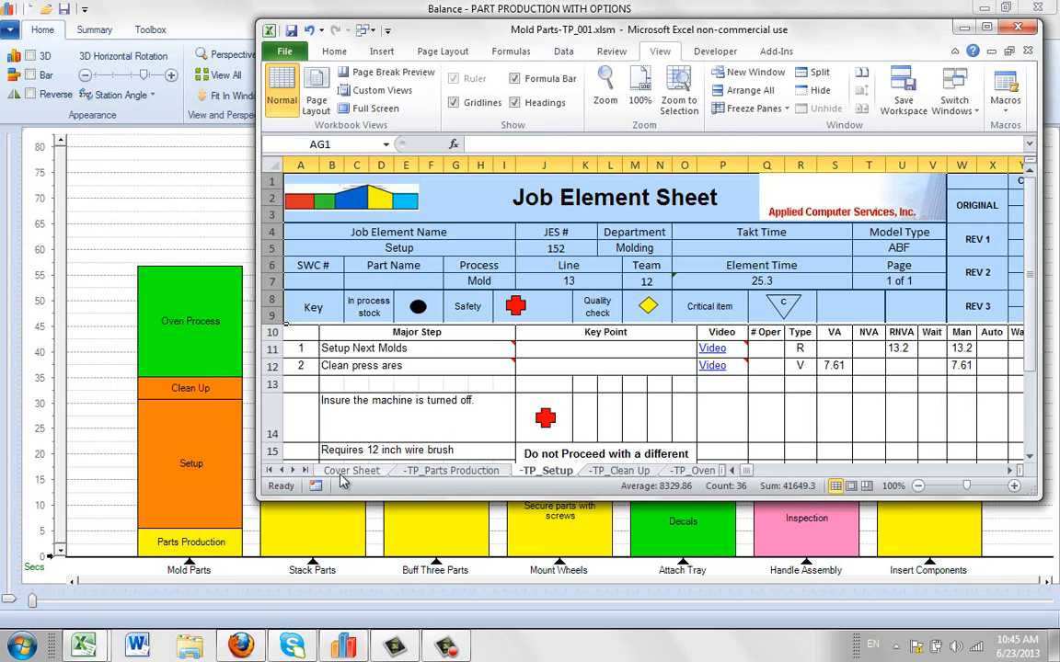
Review the Cover Sheet, then the Parts Production, Setup and Oven Process element sheets
click(351, 471)
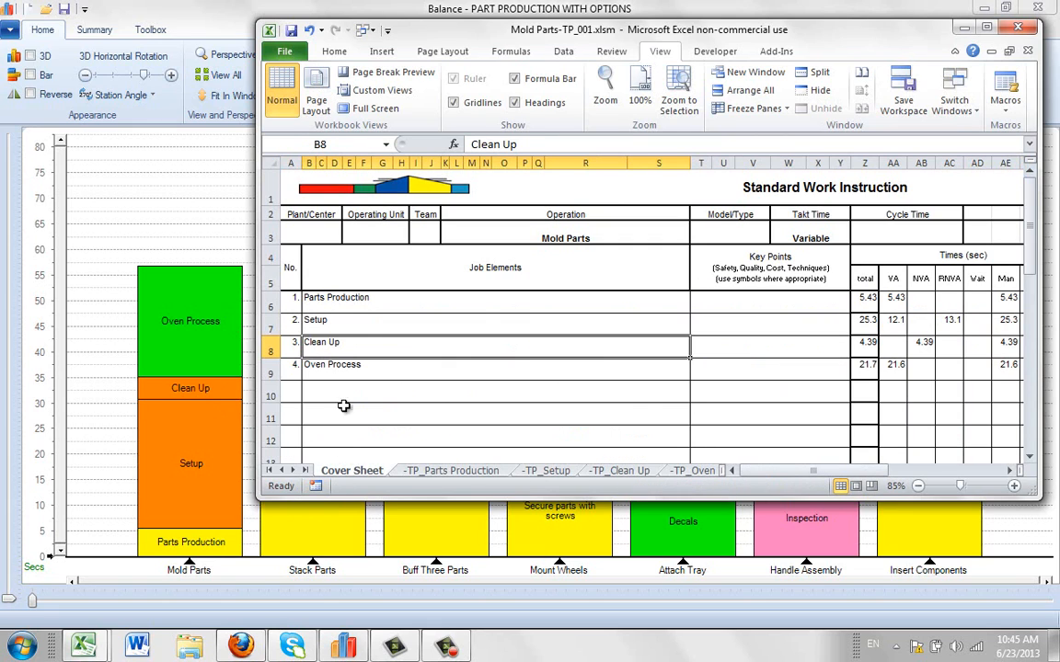
mouse_move(212, 435)
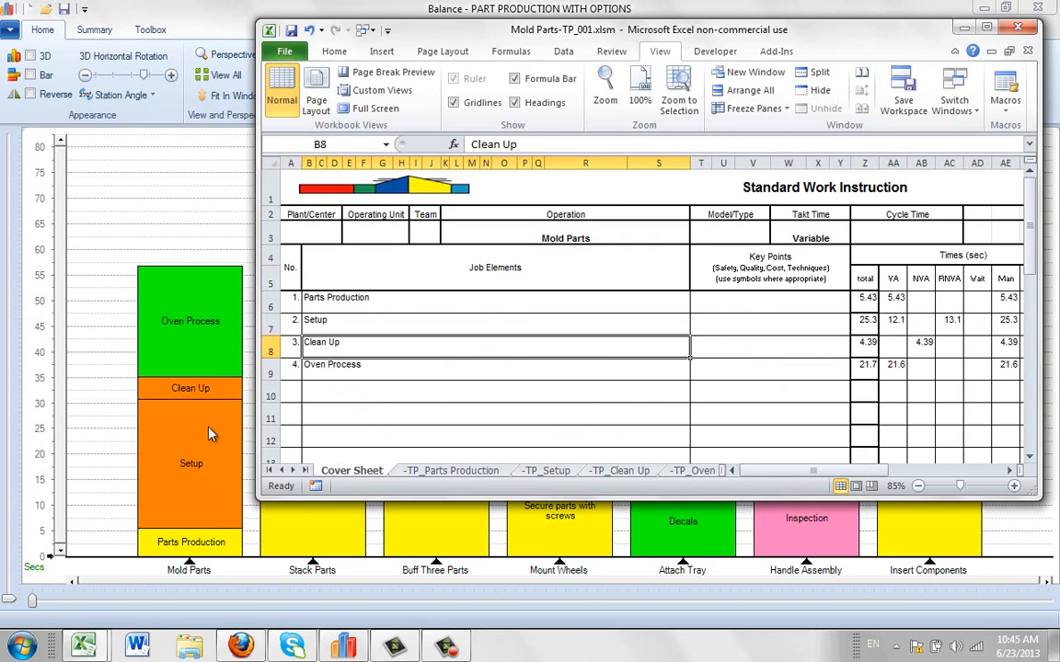
mouse_move(212, 339)
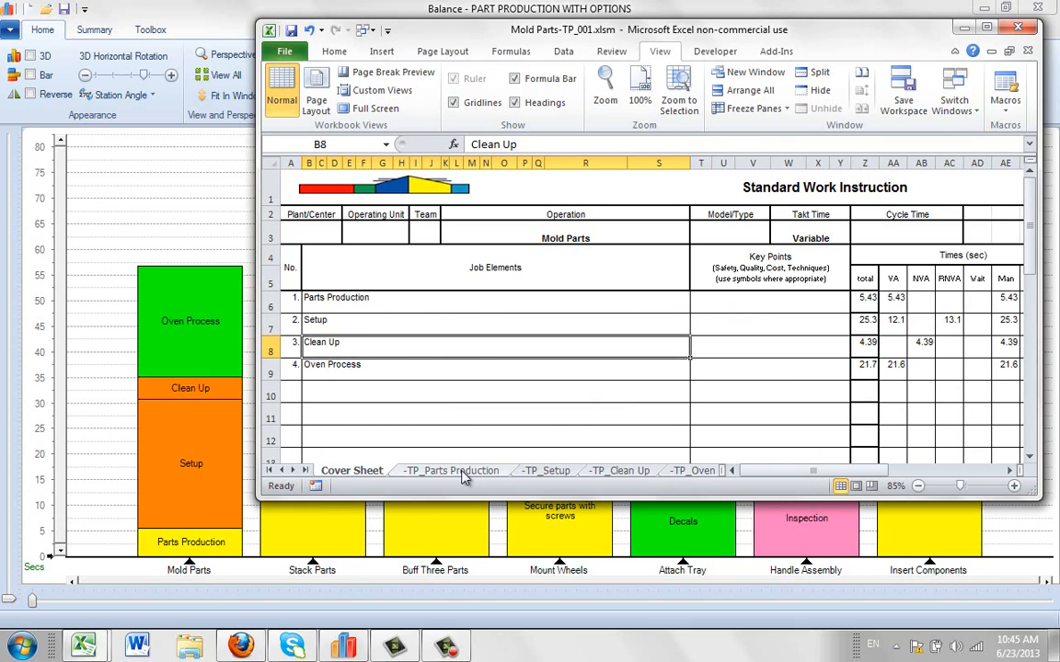
click(451, 470)
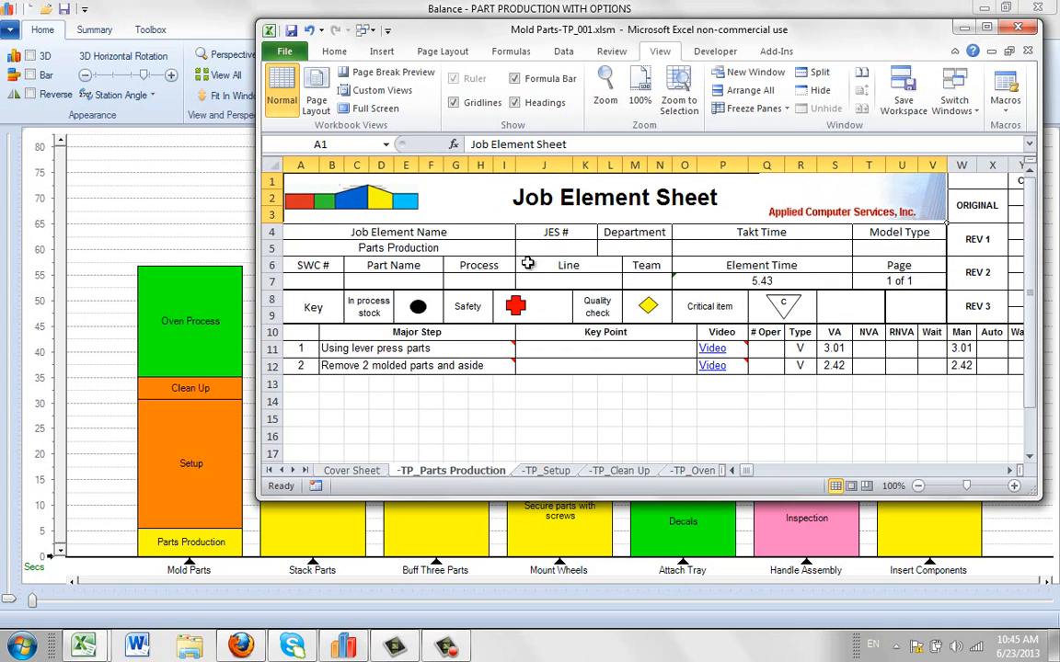
mouse_move(513, 241)
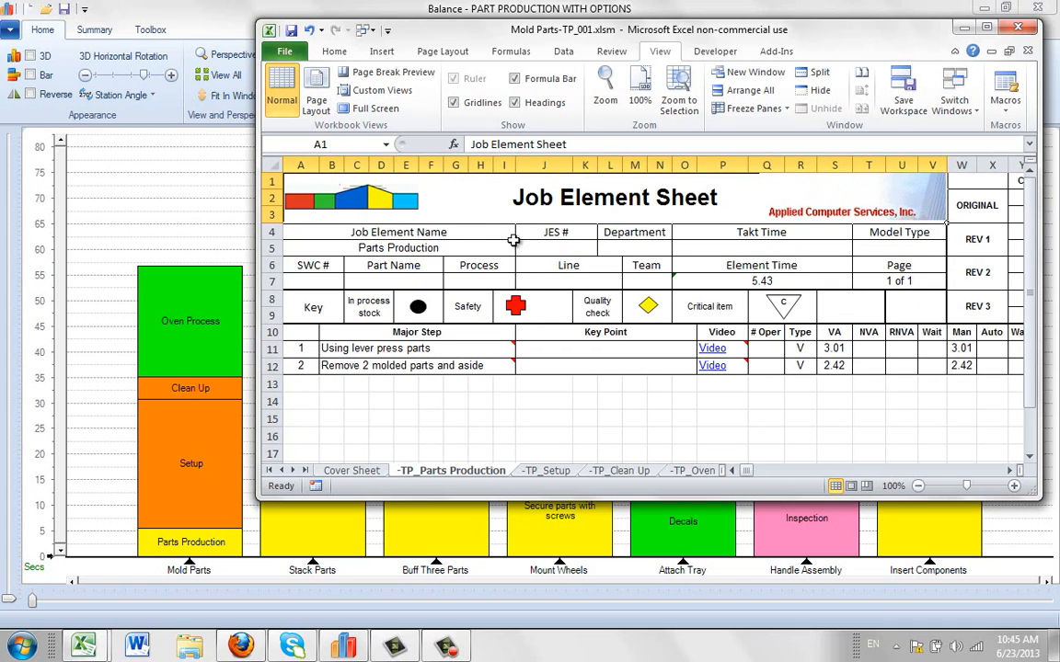
click(399, 247)
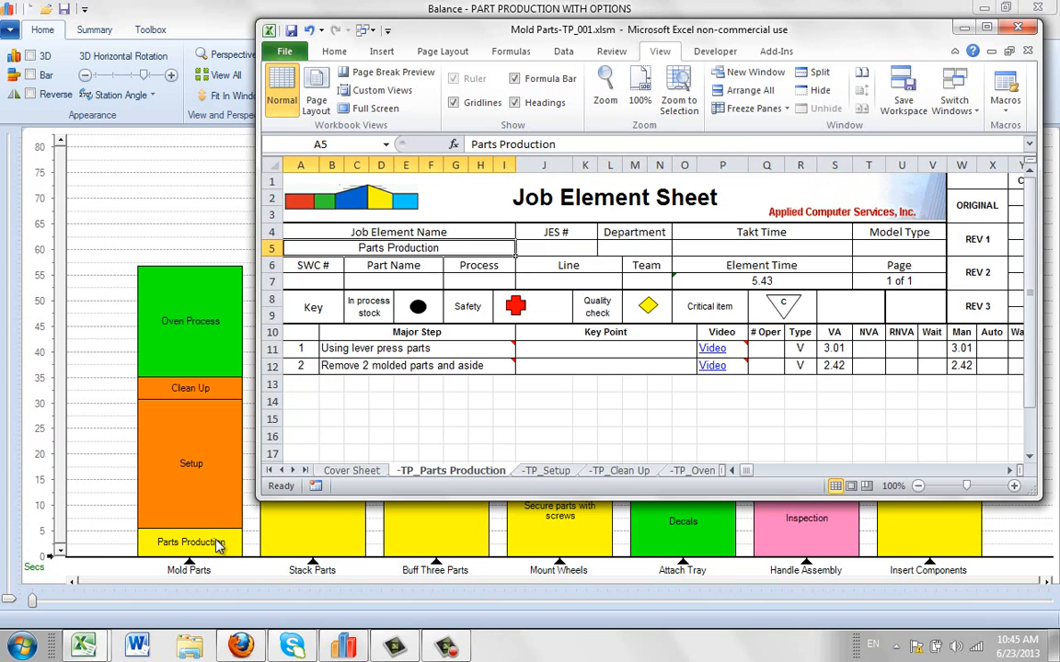
click(545, 470)
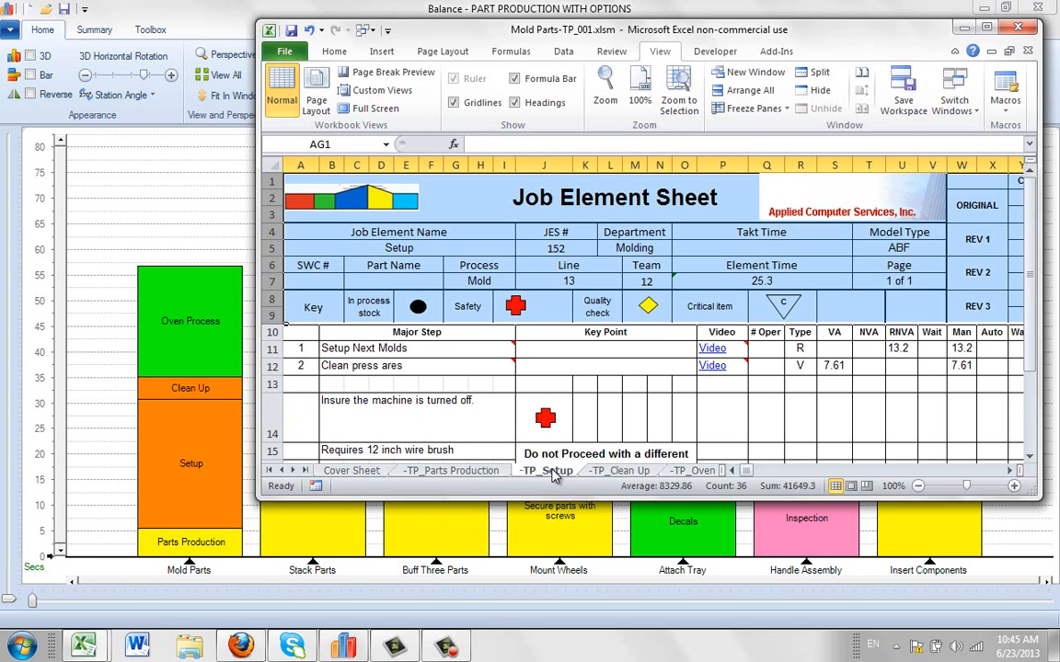
mouse_move(407, 394)
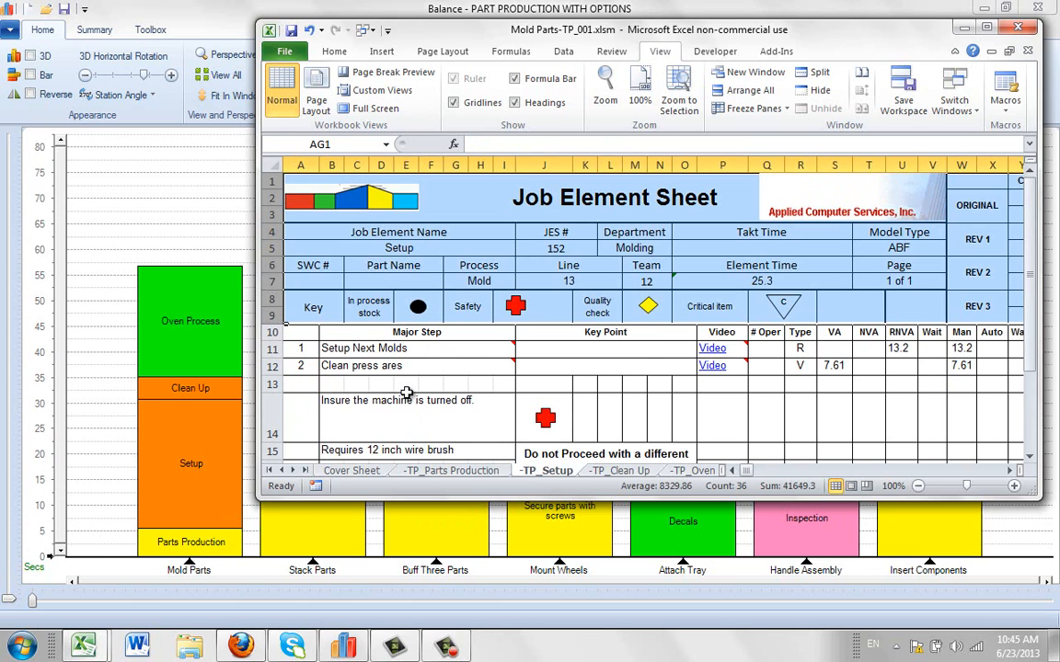
mouse_move(190, 458)
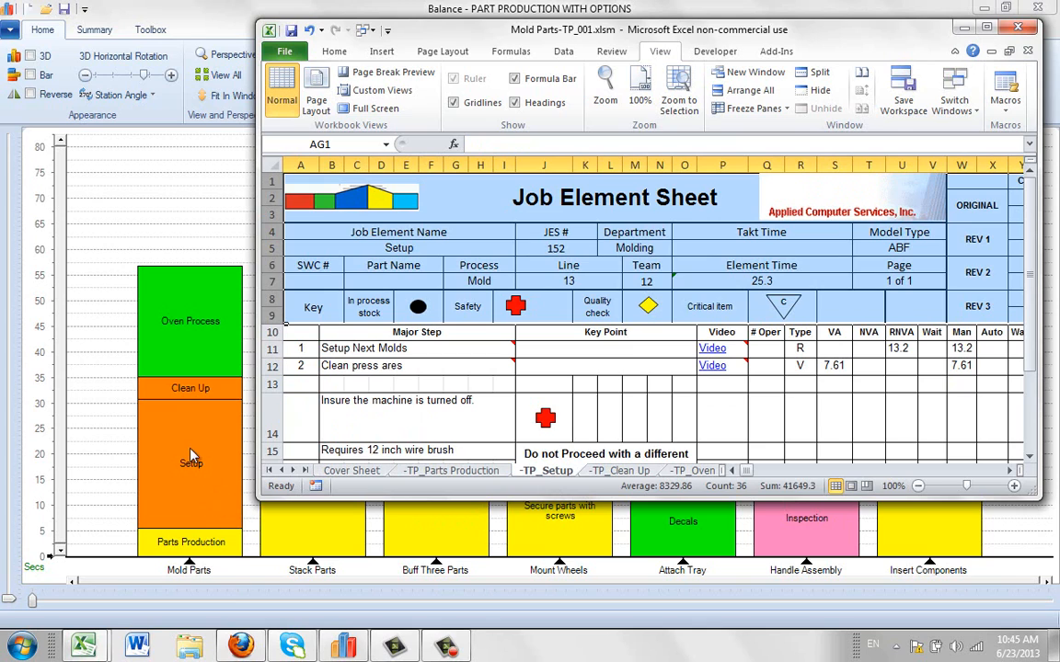
click(618, 470)
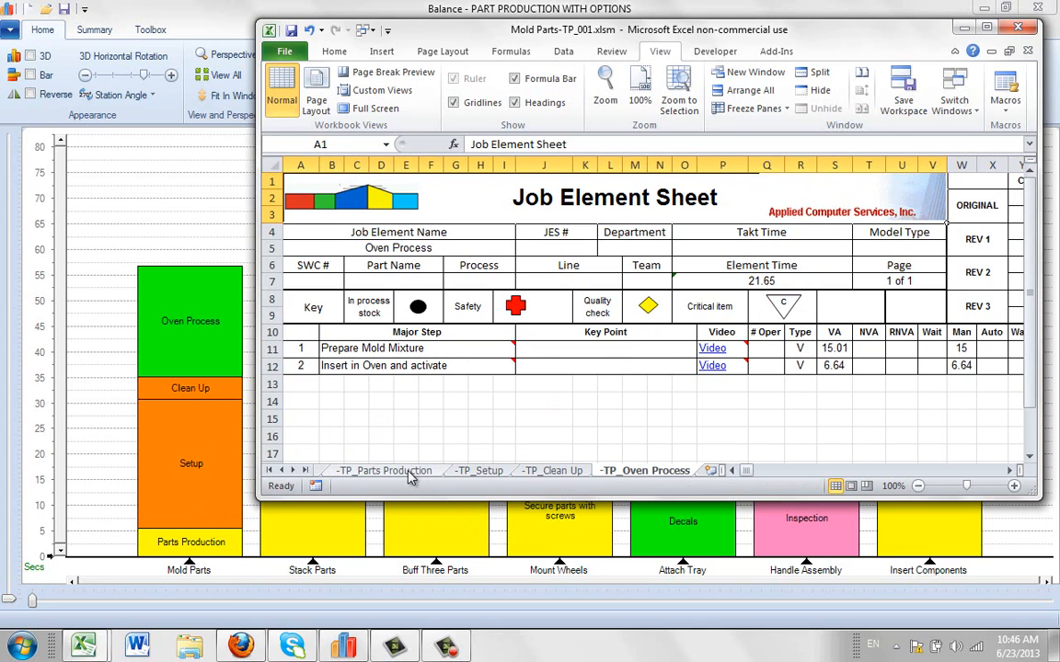
mouse_move(406, 477)
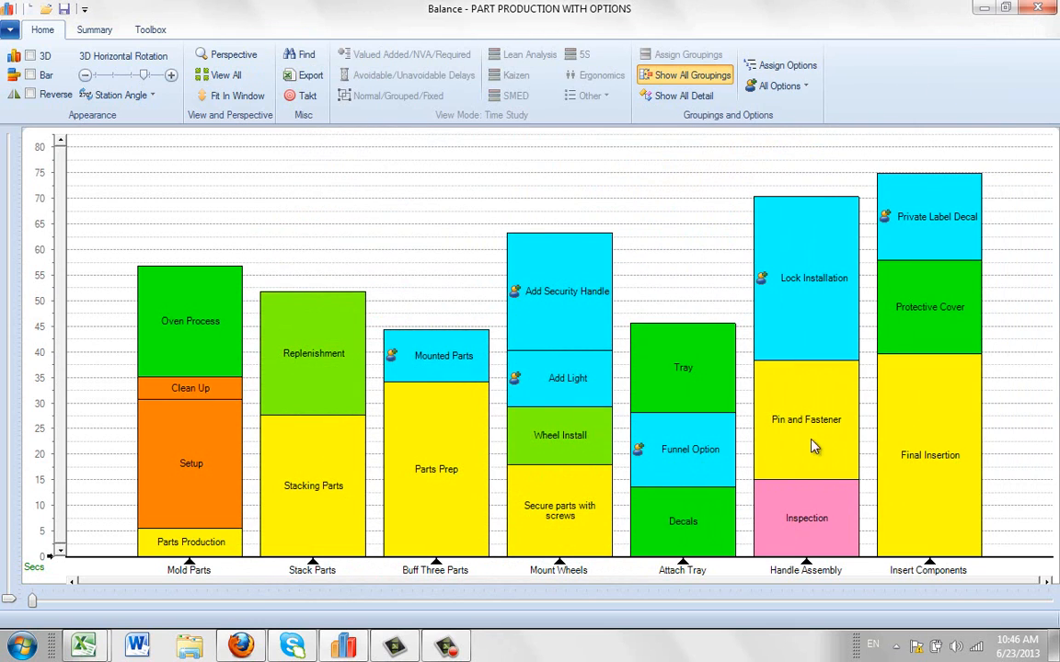
mouse_move(471, 295)
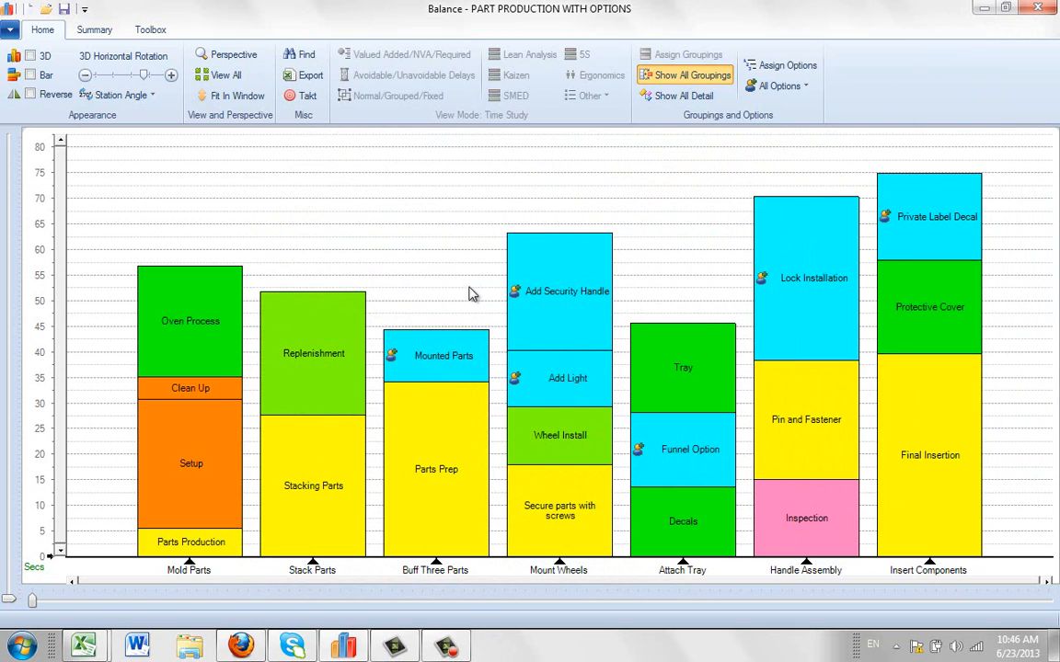
mouse_move(366, 300)
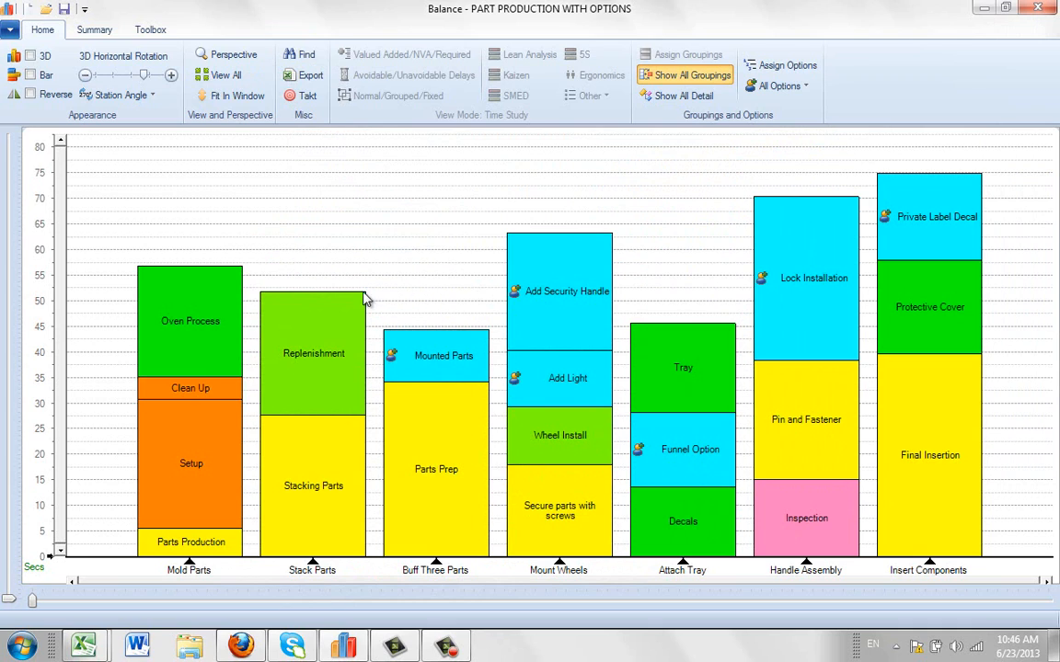
mouse_move(361, 302)
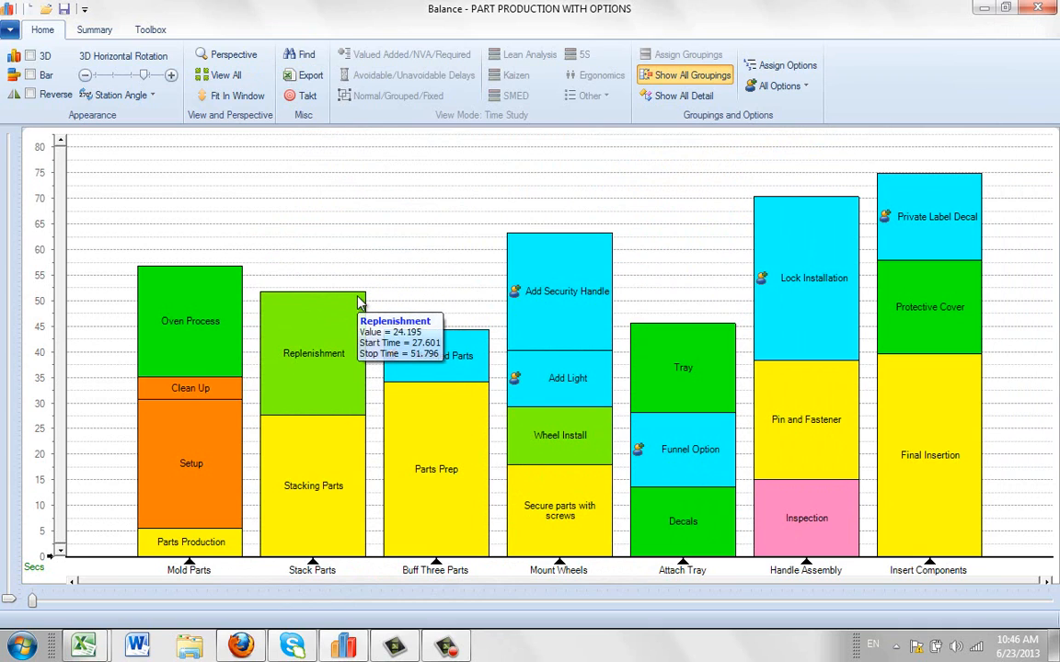
mouse_move(310, 329)
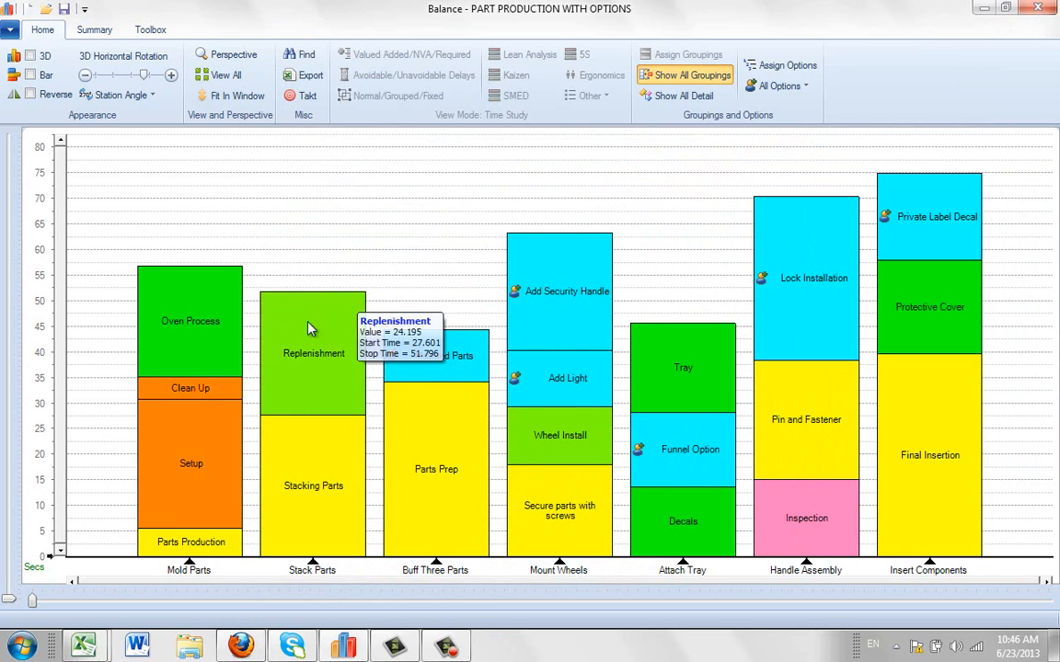
mouse_move(87, 644)
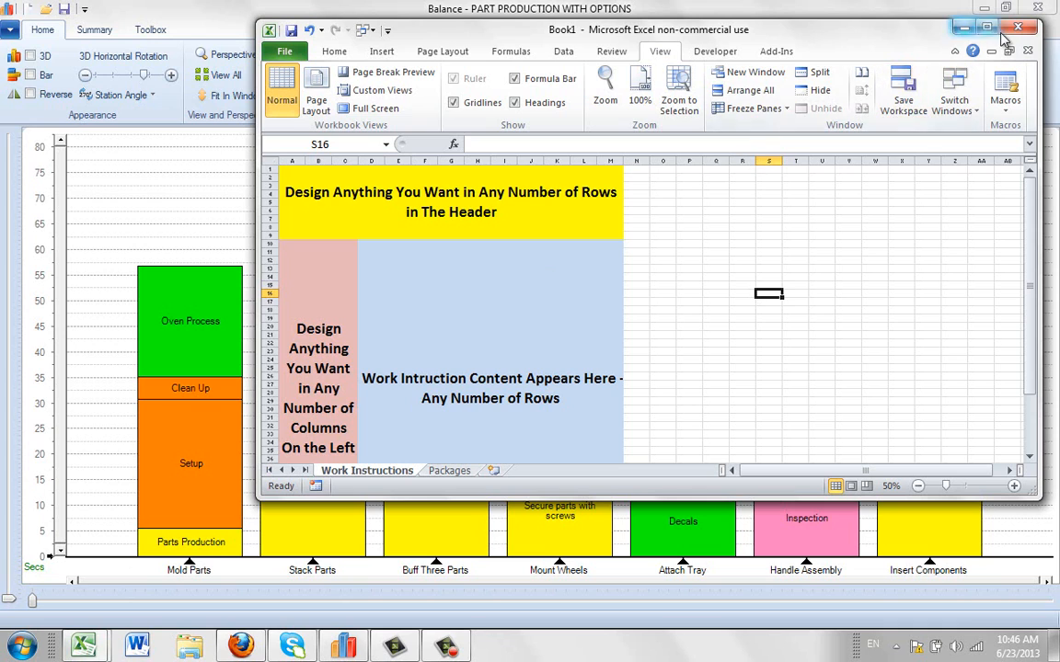
Maximize the Book1 work instructions template window
click(986, 26)
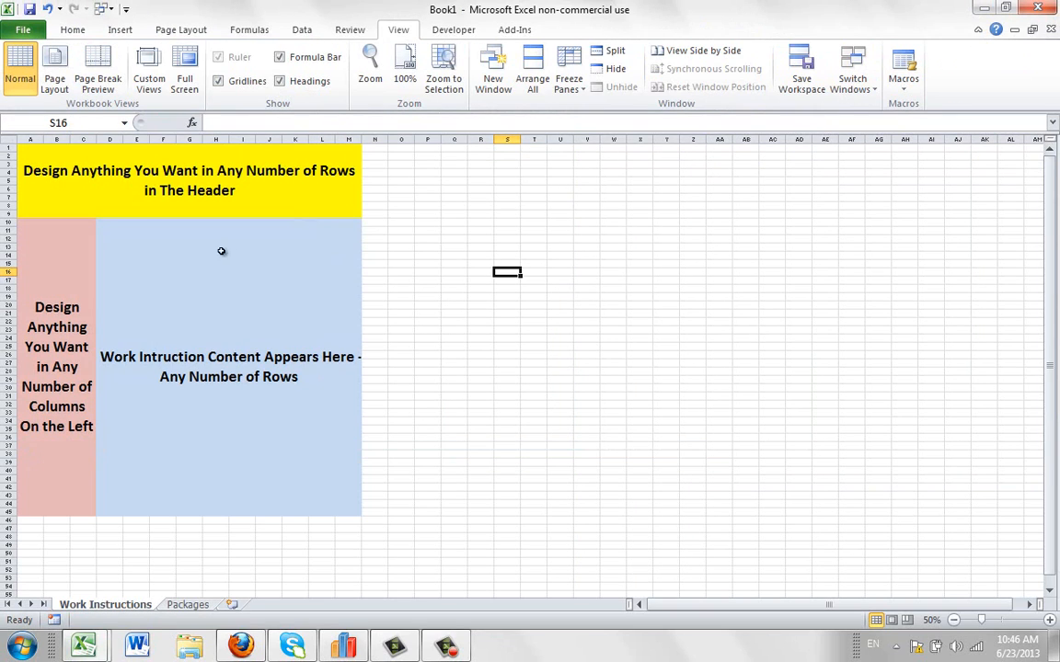
mouse_move(132, 212)
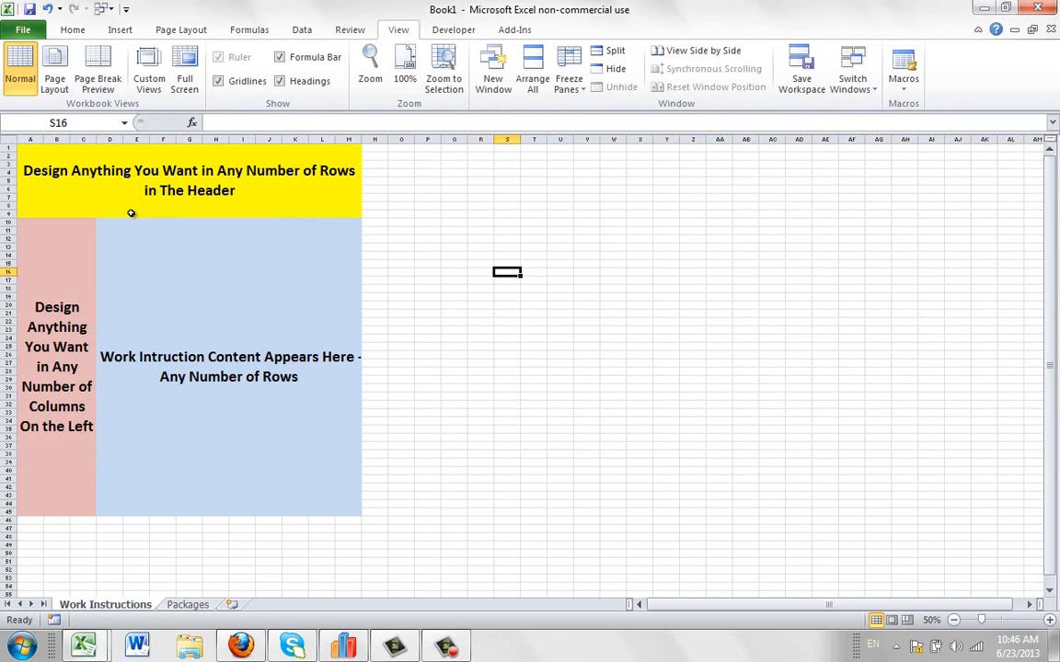
mouse_move(168, 200)
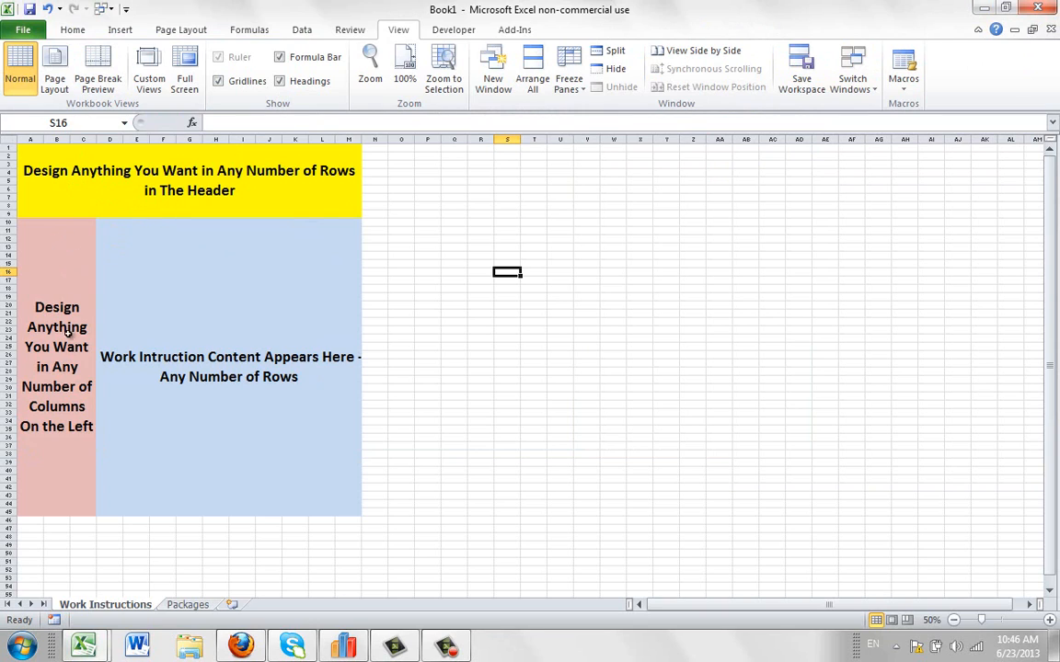
mouse_move(172, 271)
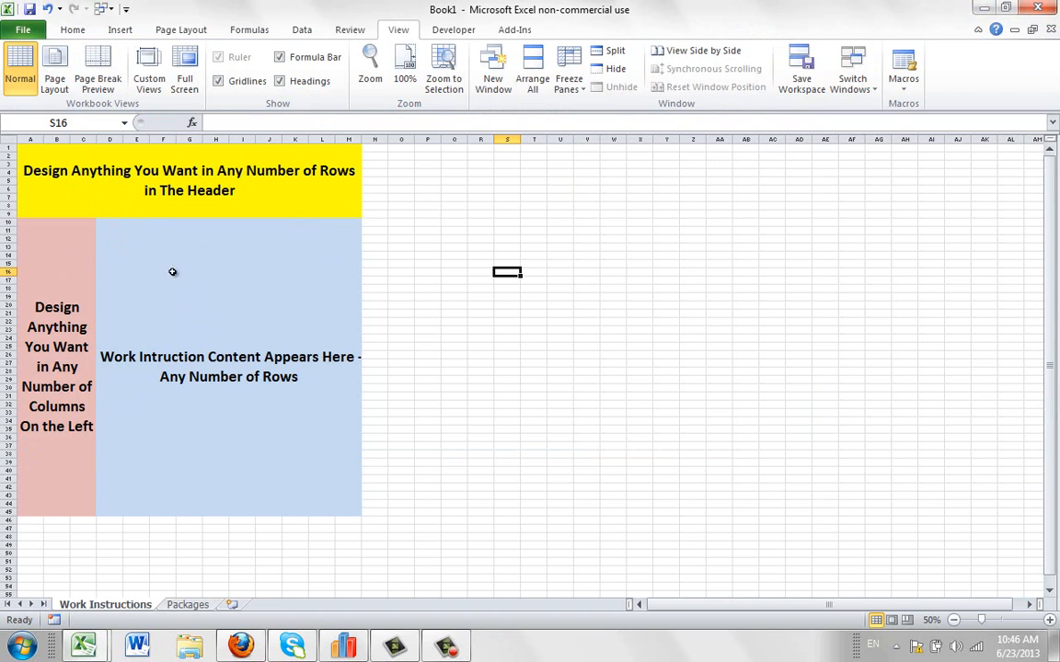
mouse_move(255, 402)
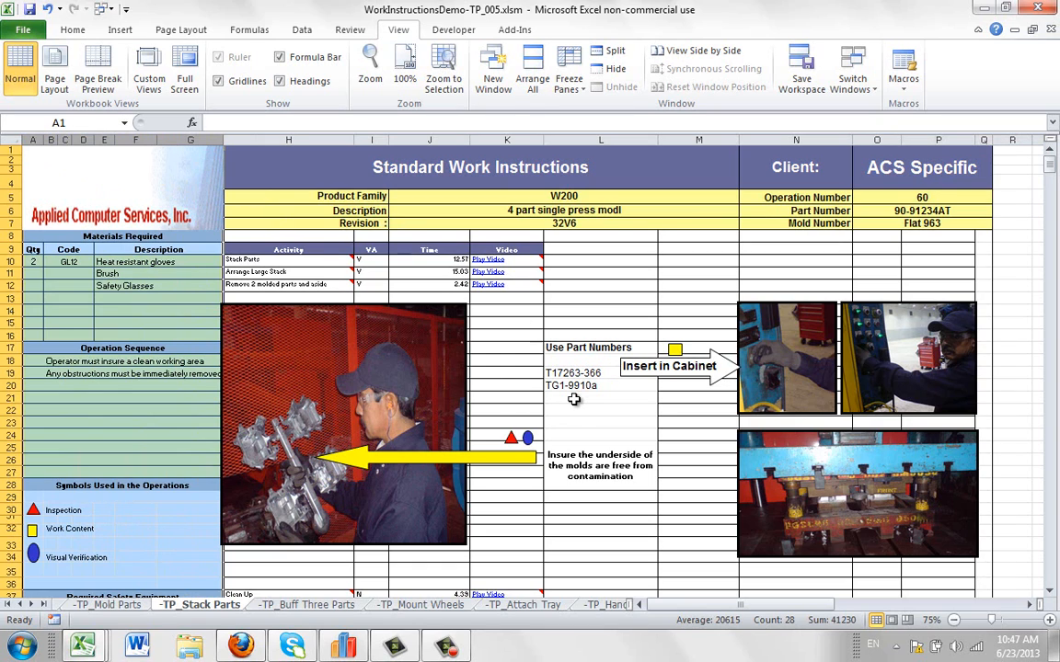
mouse_move(85, 644)
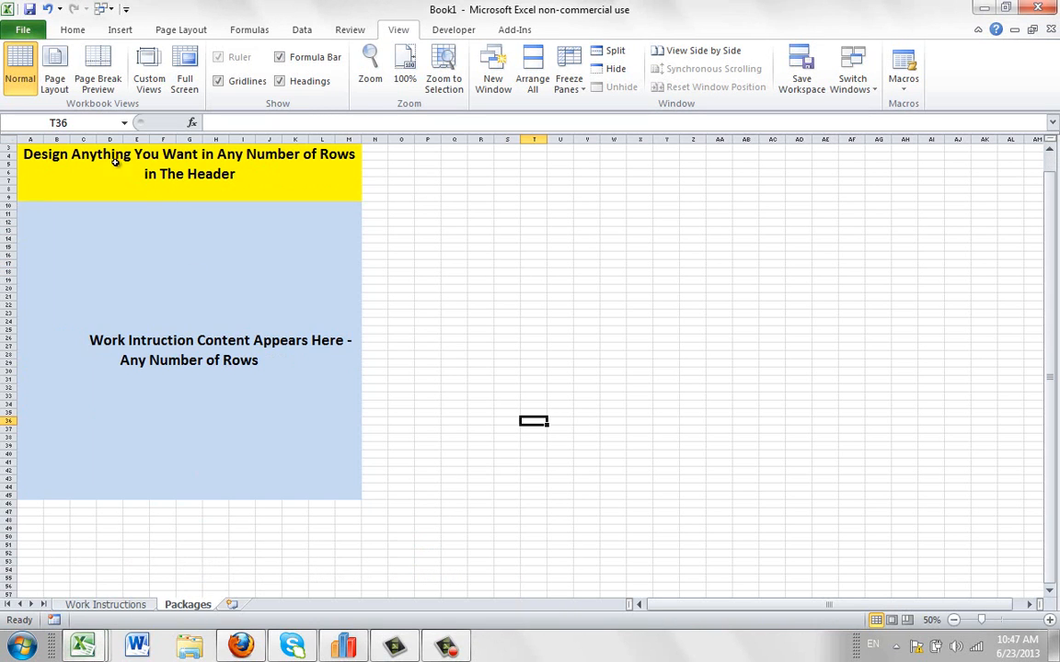
mouse_move(68, 196)
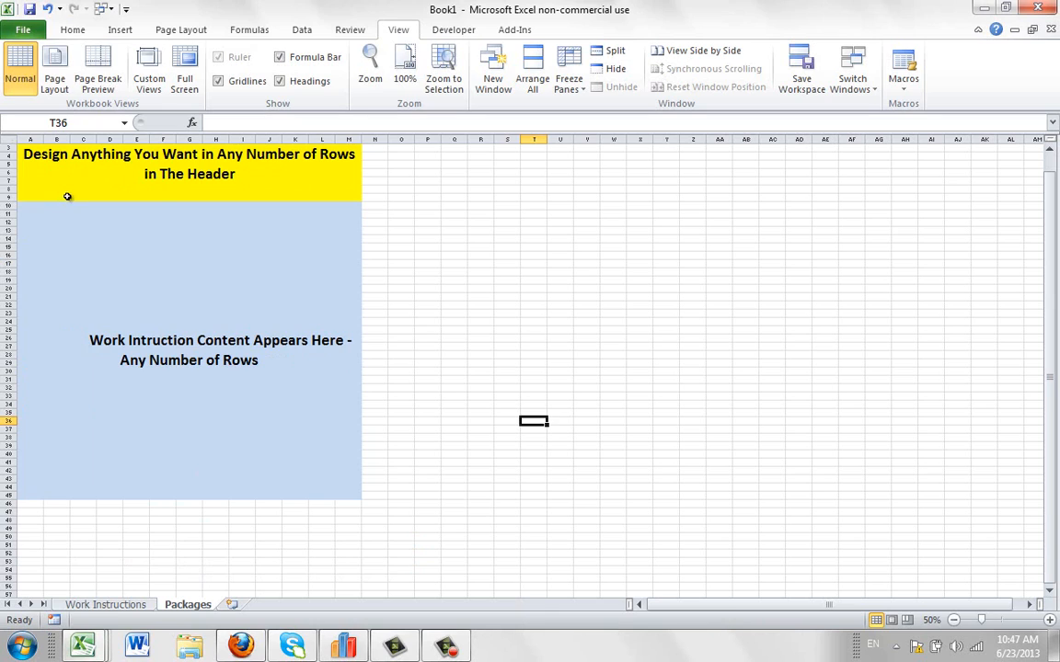
mouse_move(124, 368)
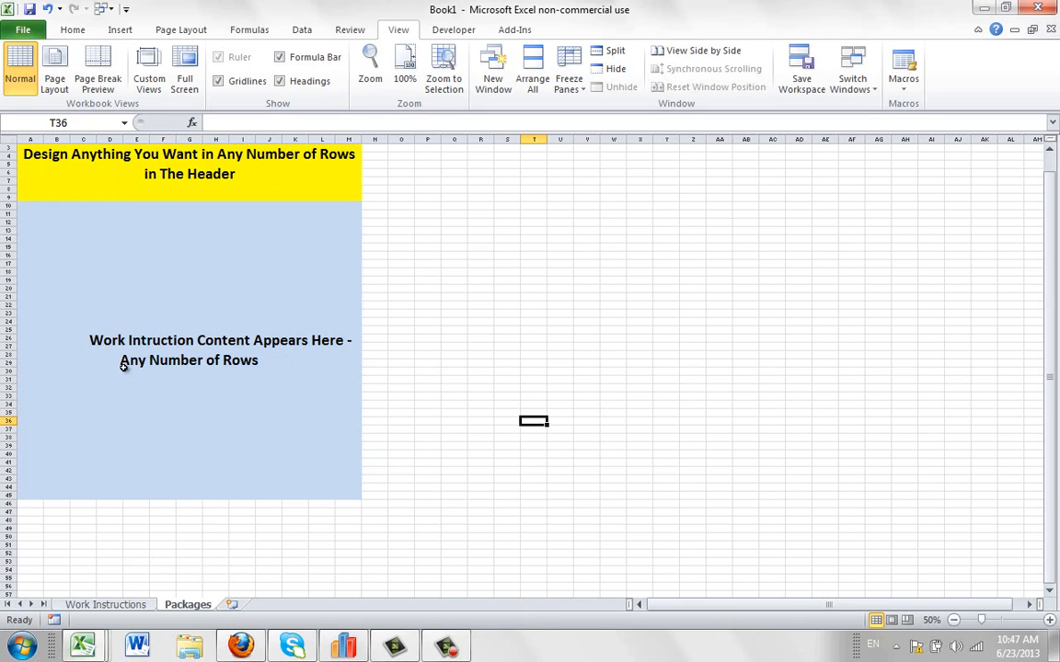
mouse_move(154, 439)
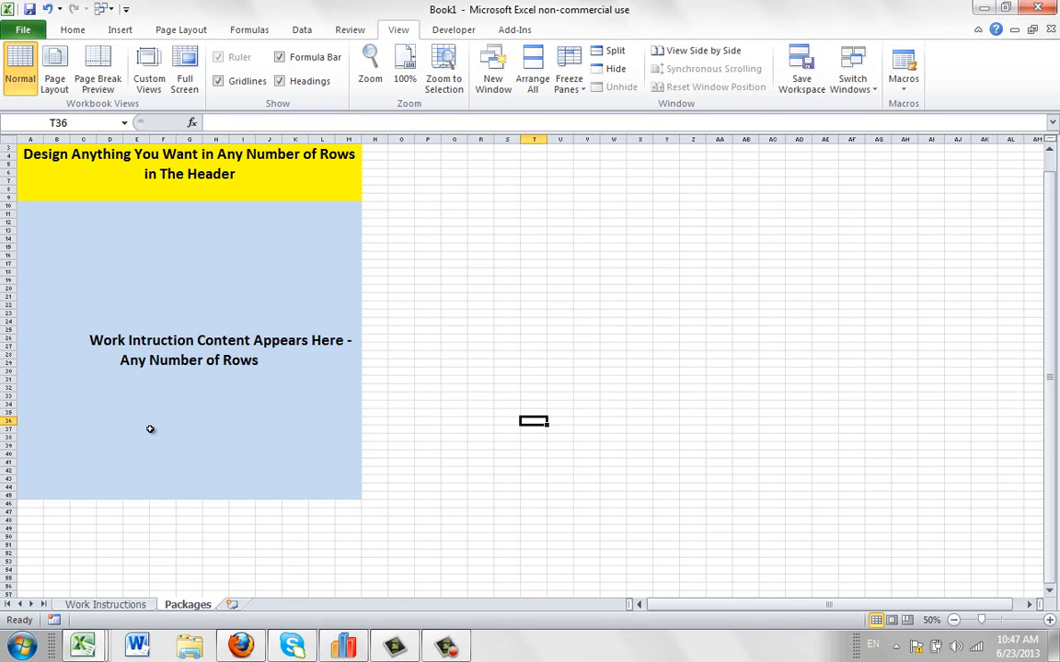
mouse_move(240, 451)
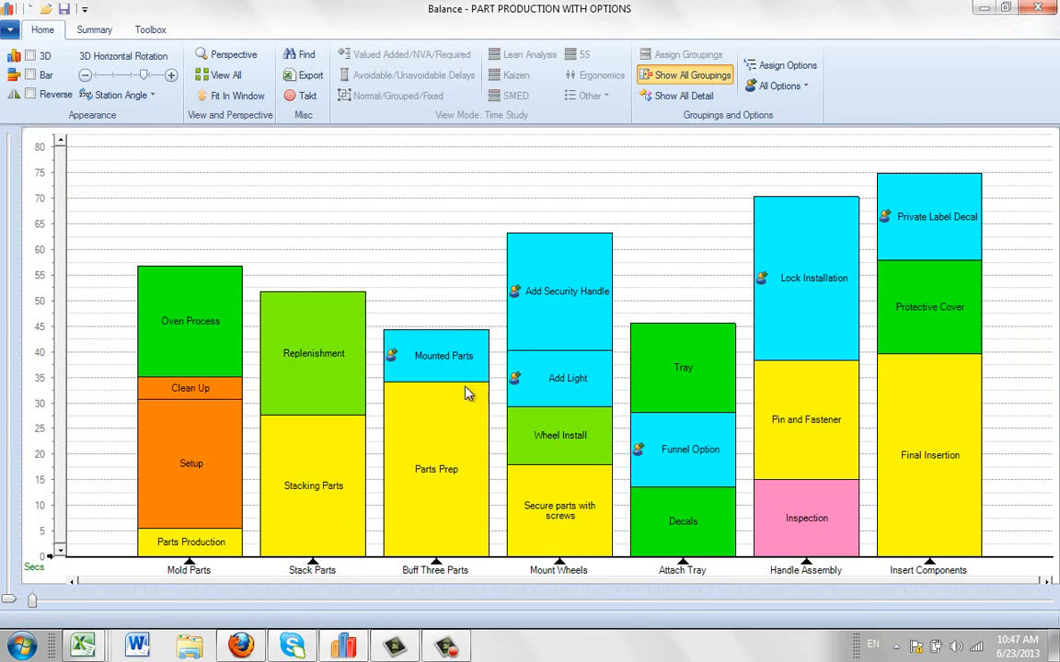
mouse_move(523, 429)
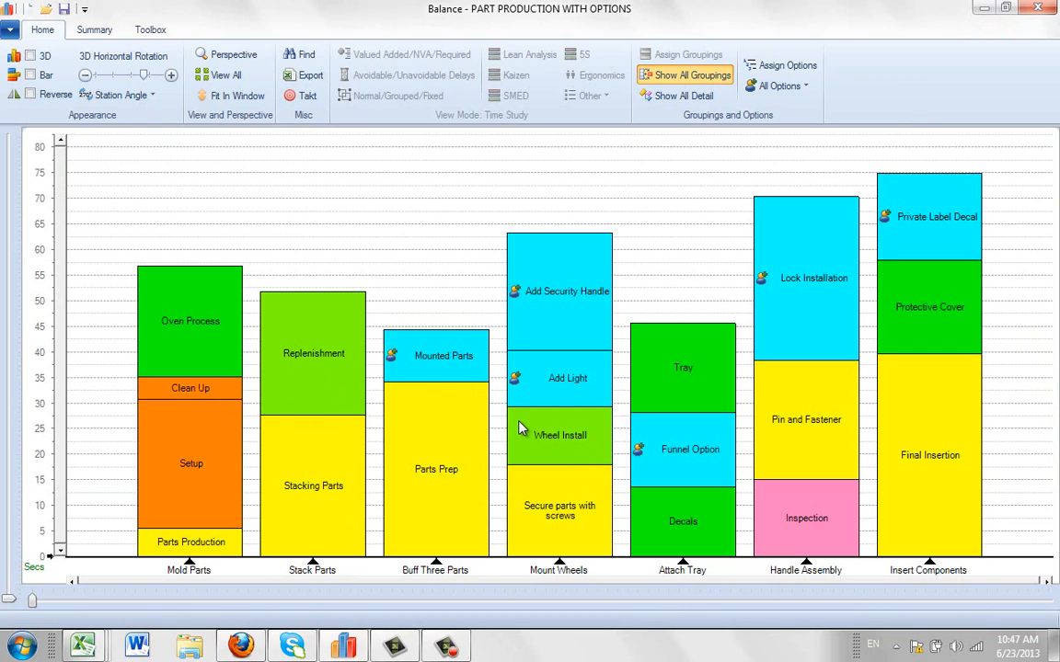
mouse_move(520, 428)
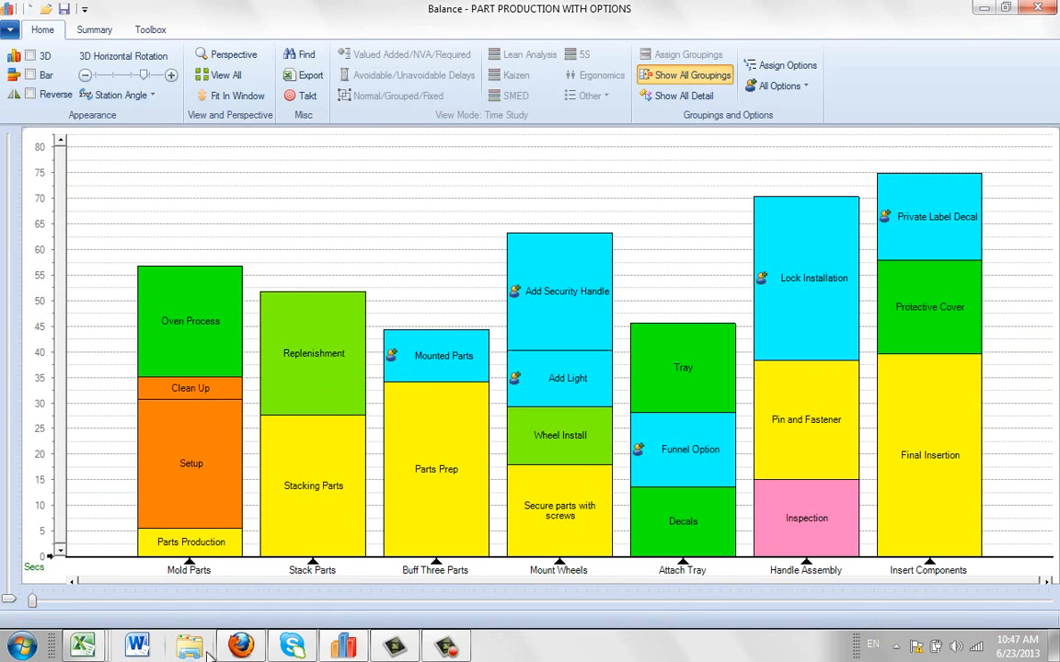
mouse_move(82, 644)
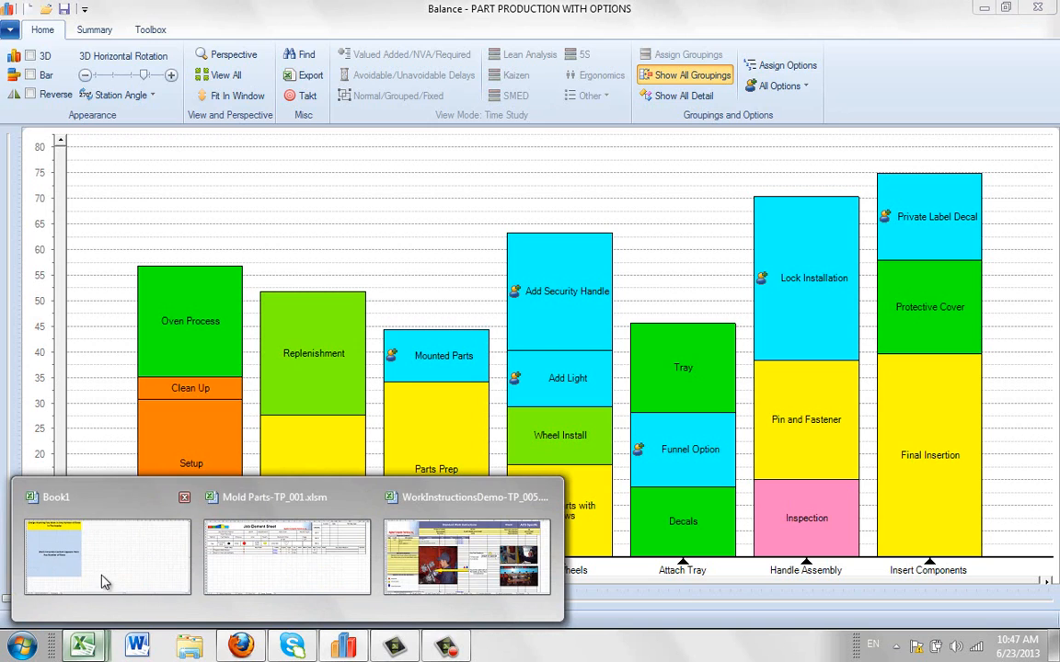
View Book1's Packages template sheet, then return to the Mold Parts-TP_001.xlsm workbook
click(106, 556)
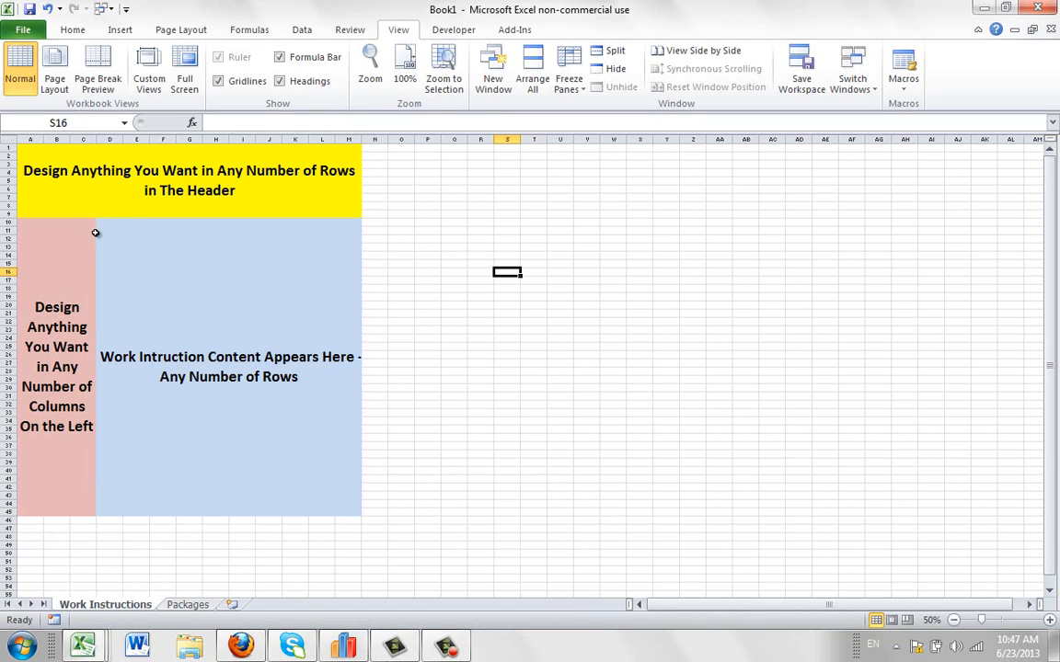
click(188, 604)
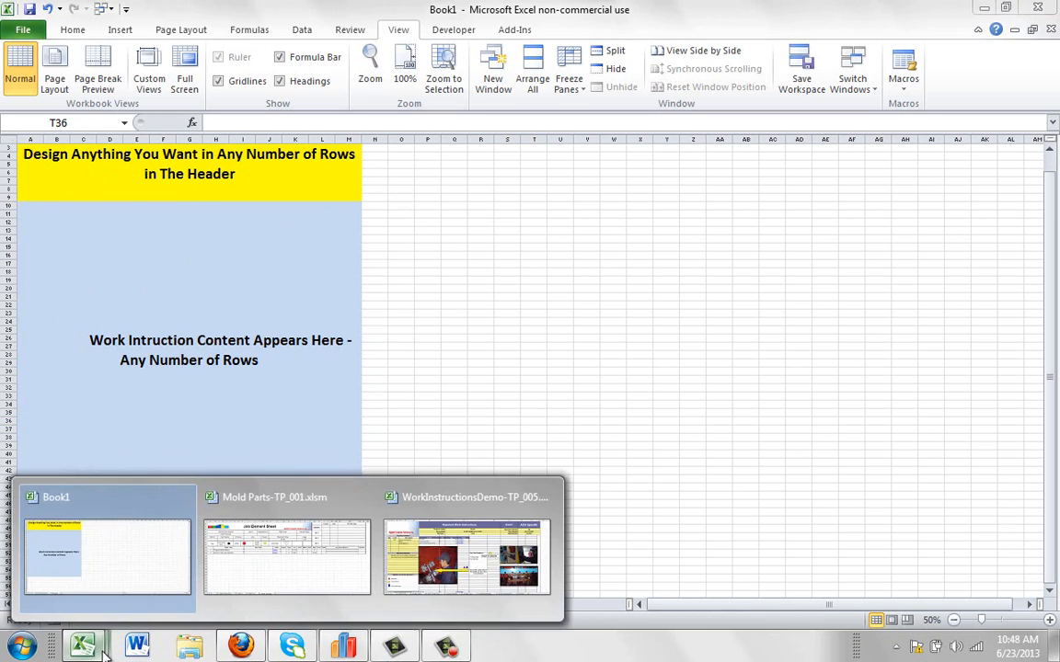
click(286, 556)
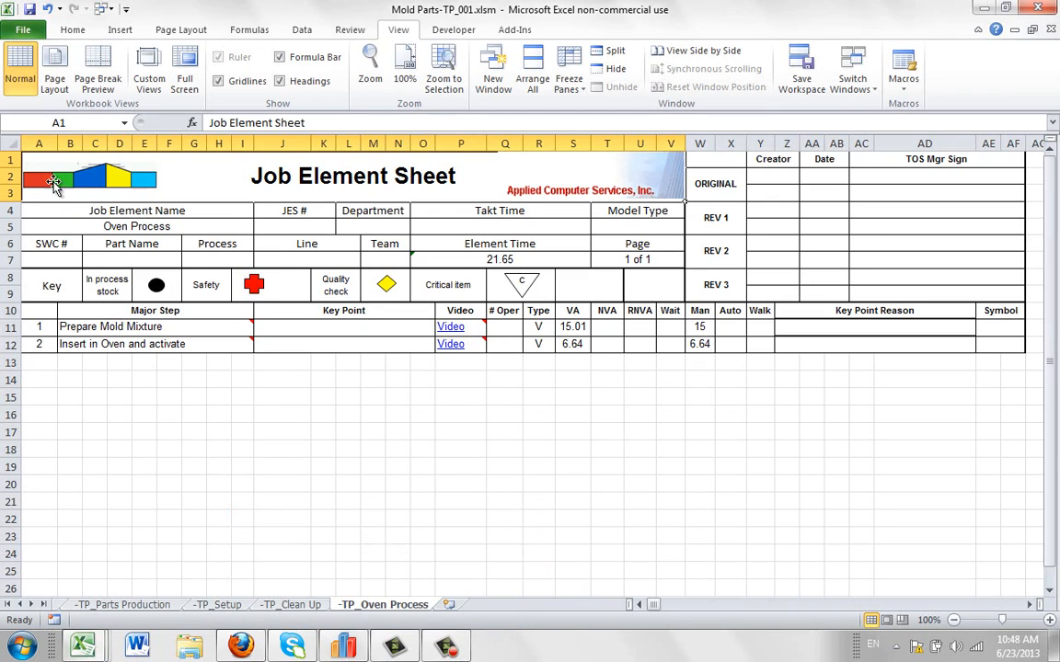
Bring up the Mold Parts Cover Sheet listing its four job elements and times
click(90, 177)
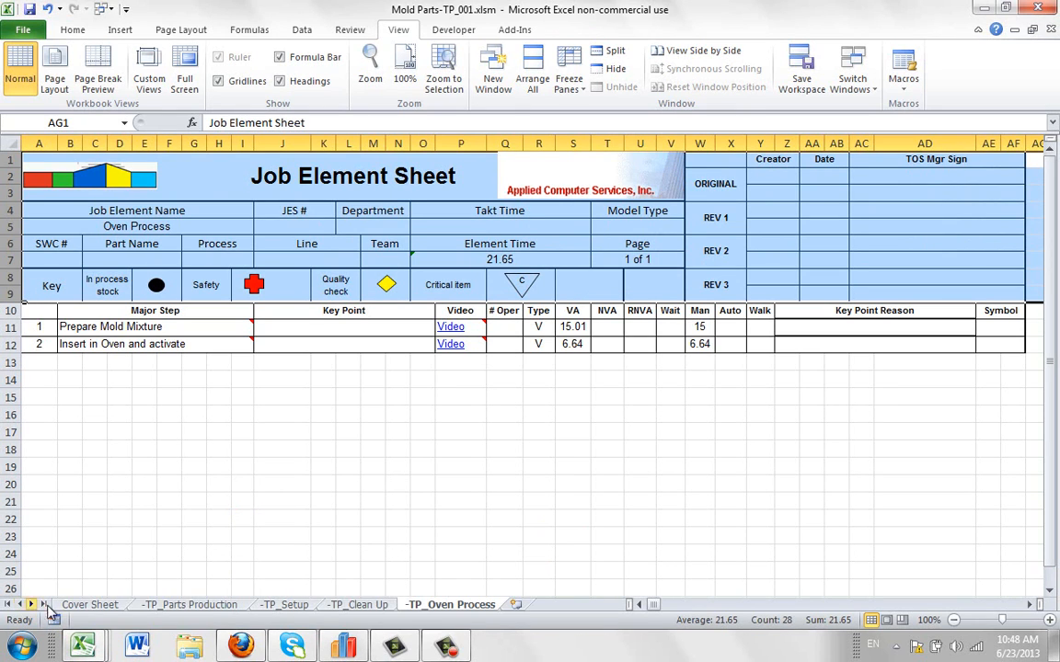
click(89, 605)
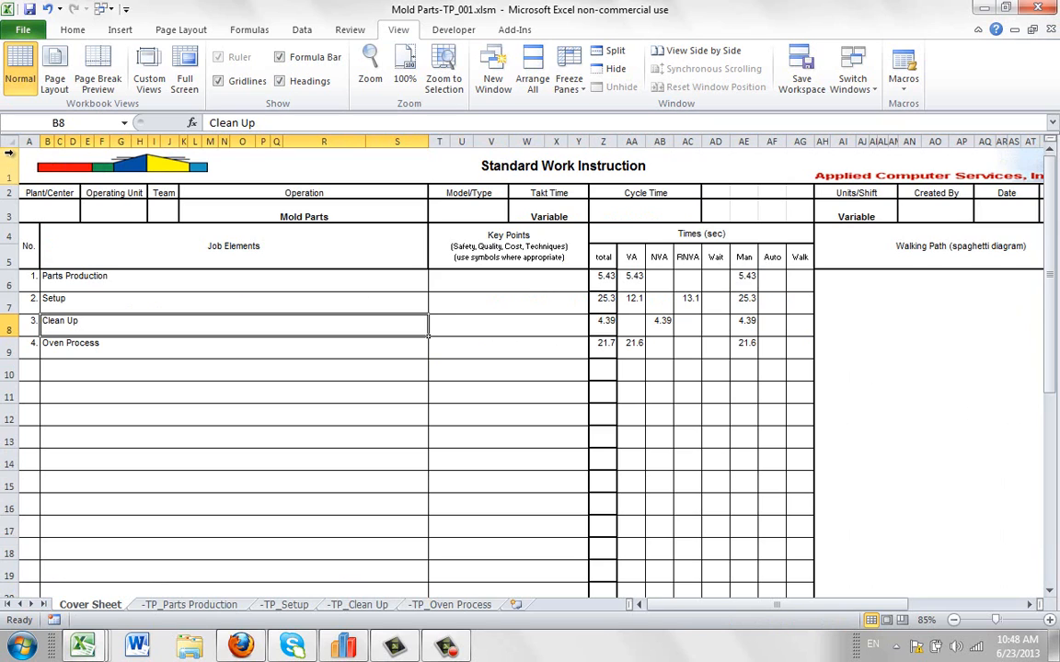